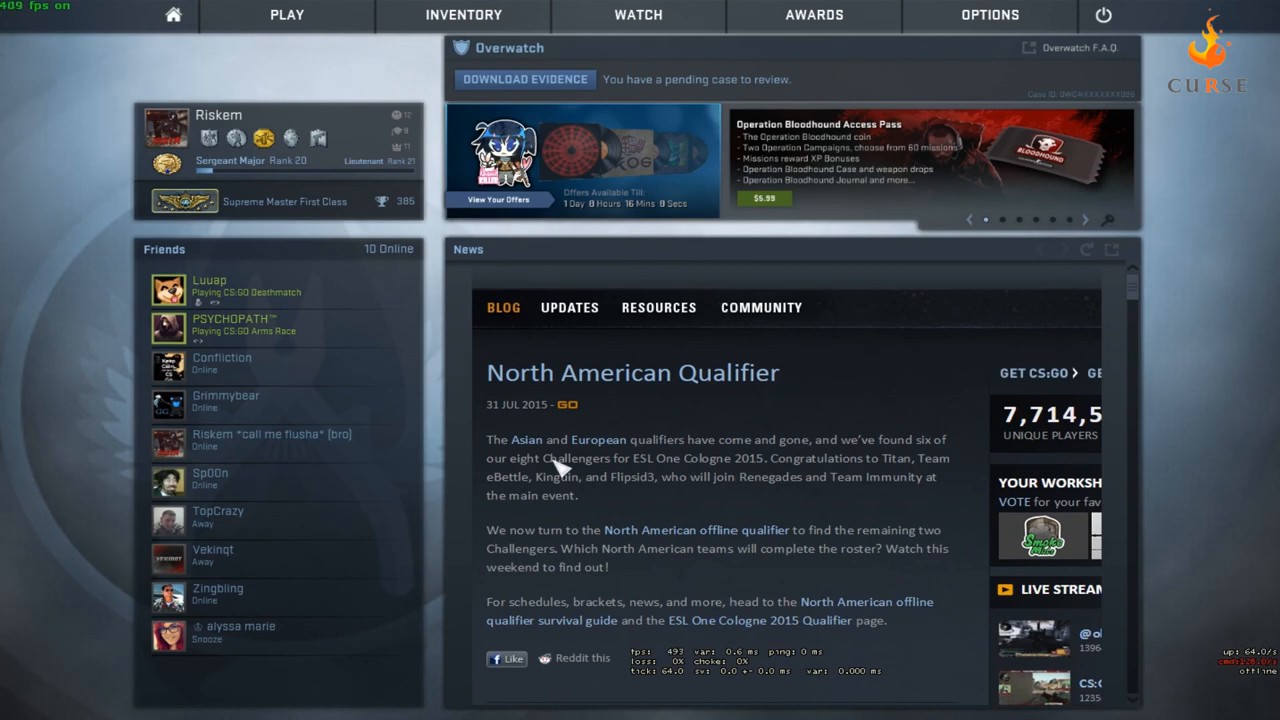
{"action": "mouse_move", "coordinate": [533, 456]}
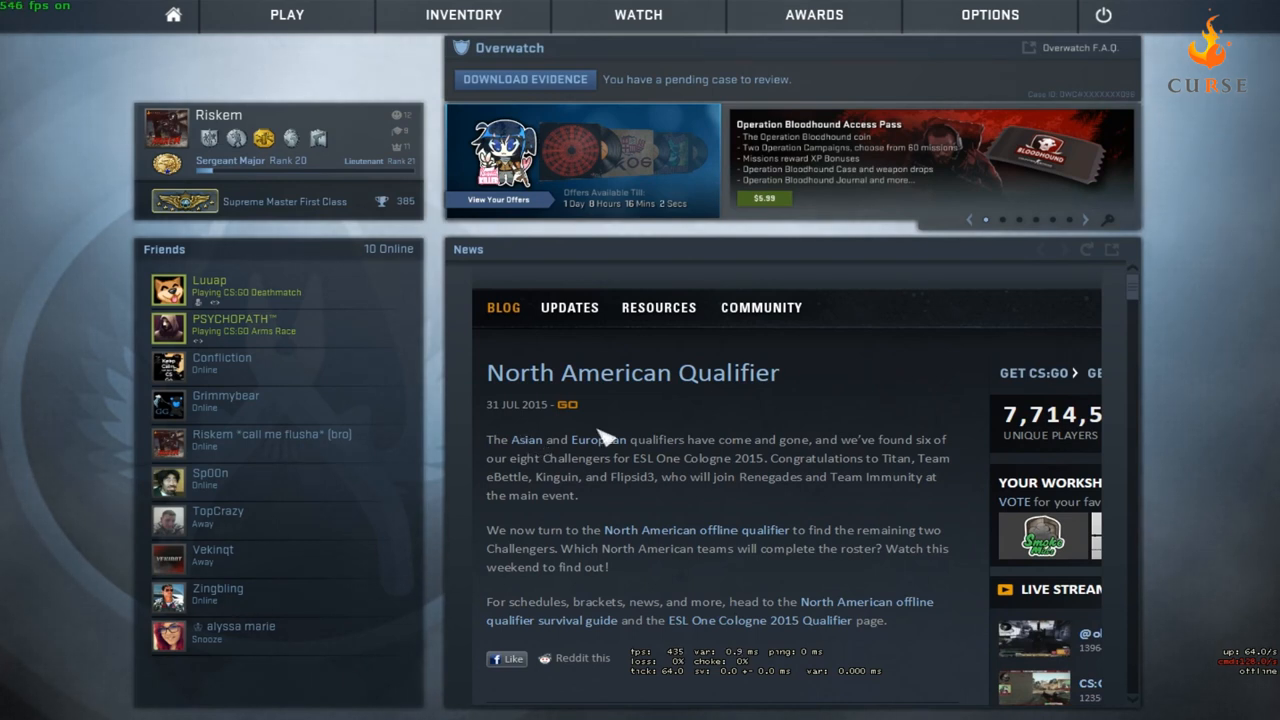
{"action": "mouse_move", "coordinate": [640, 403]}
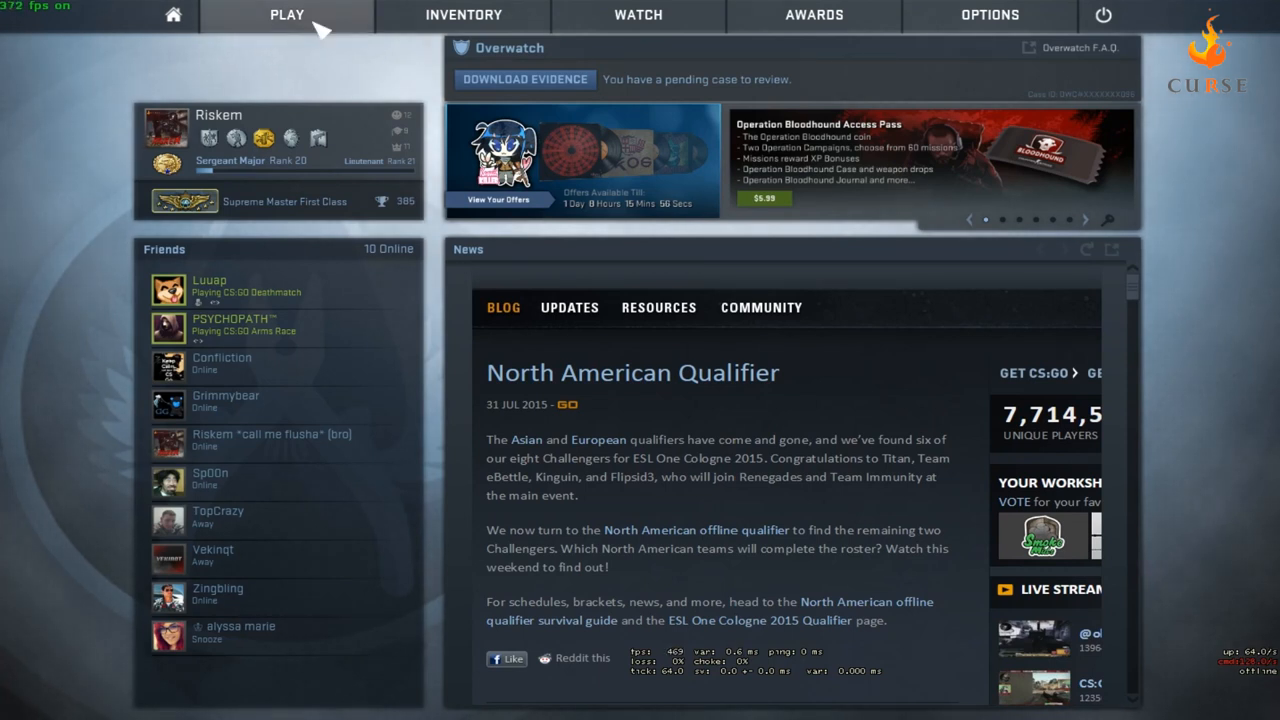
Create a Casual lobby with the Active Duty Group and switch it to a Private Match.
{"action": "left_click", "coordinate": [291, 14]}
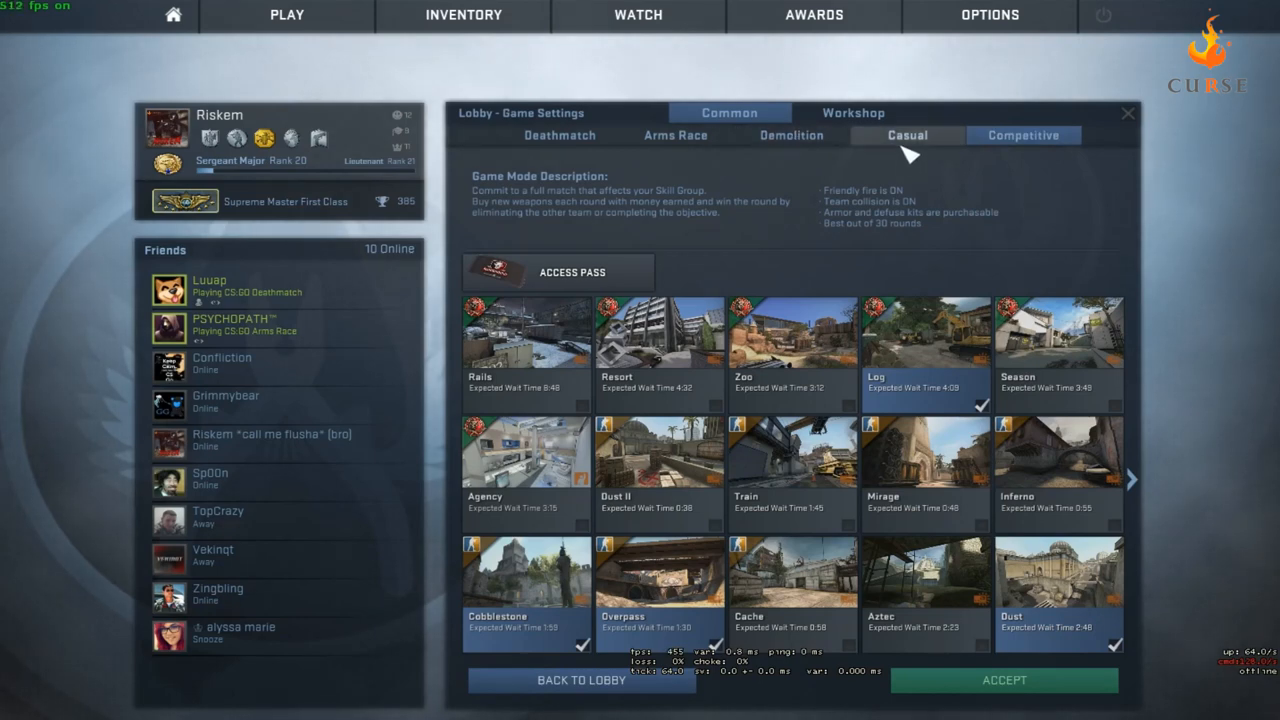
{"action": "left_click", "coordinate": [907, 135]}
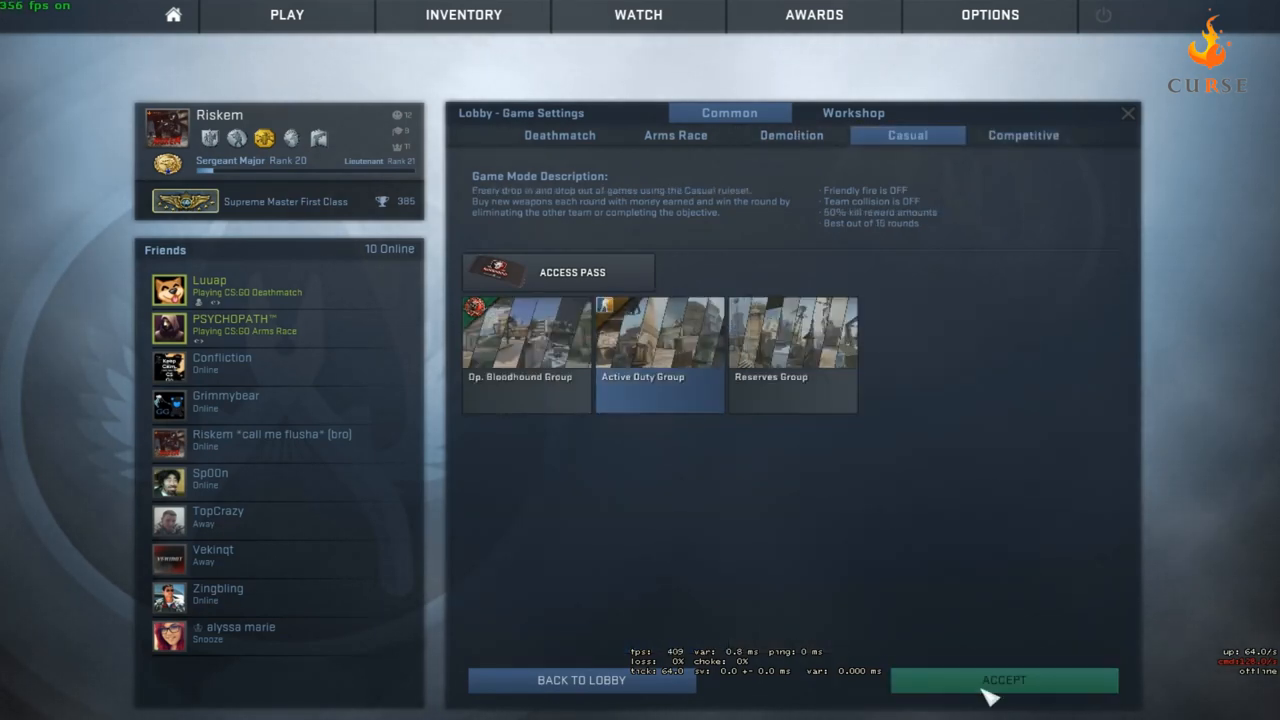
{"action": "left_click", "coordinate": [1003, 680]}
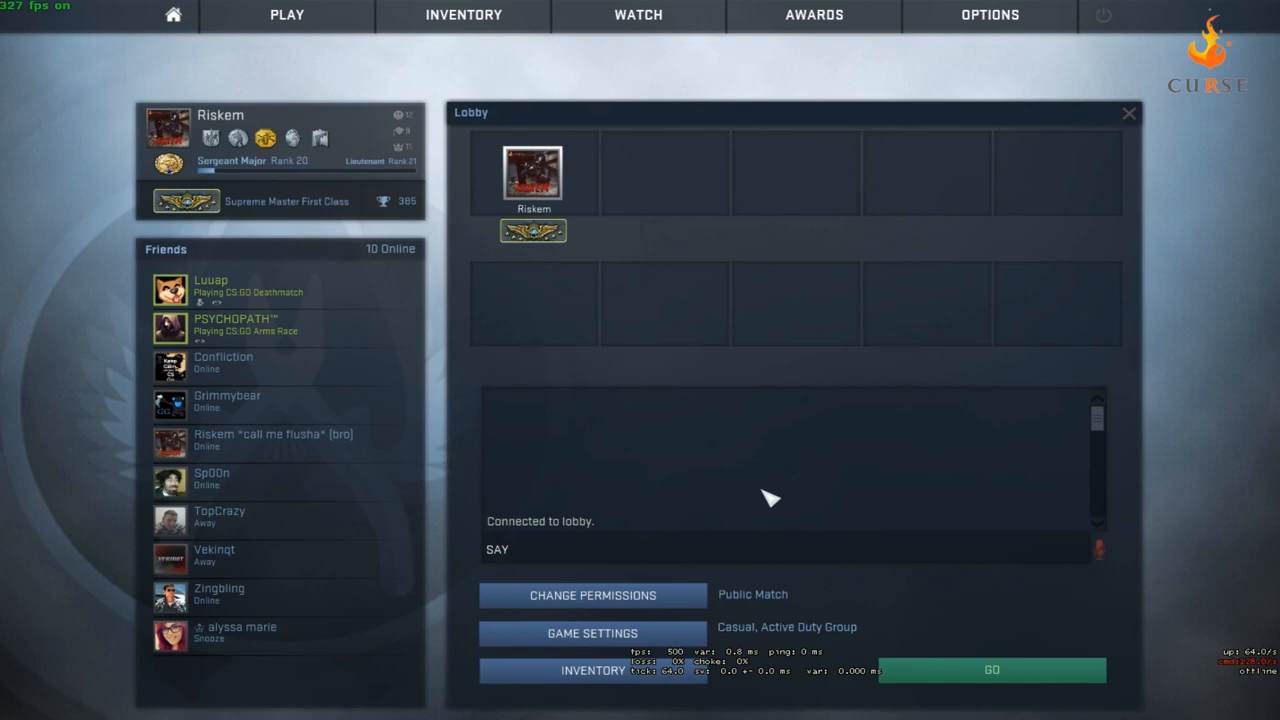
{"action": "left_click", "coordinate": [591, 595]}
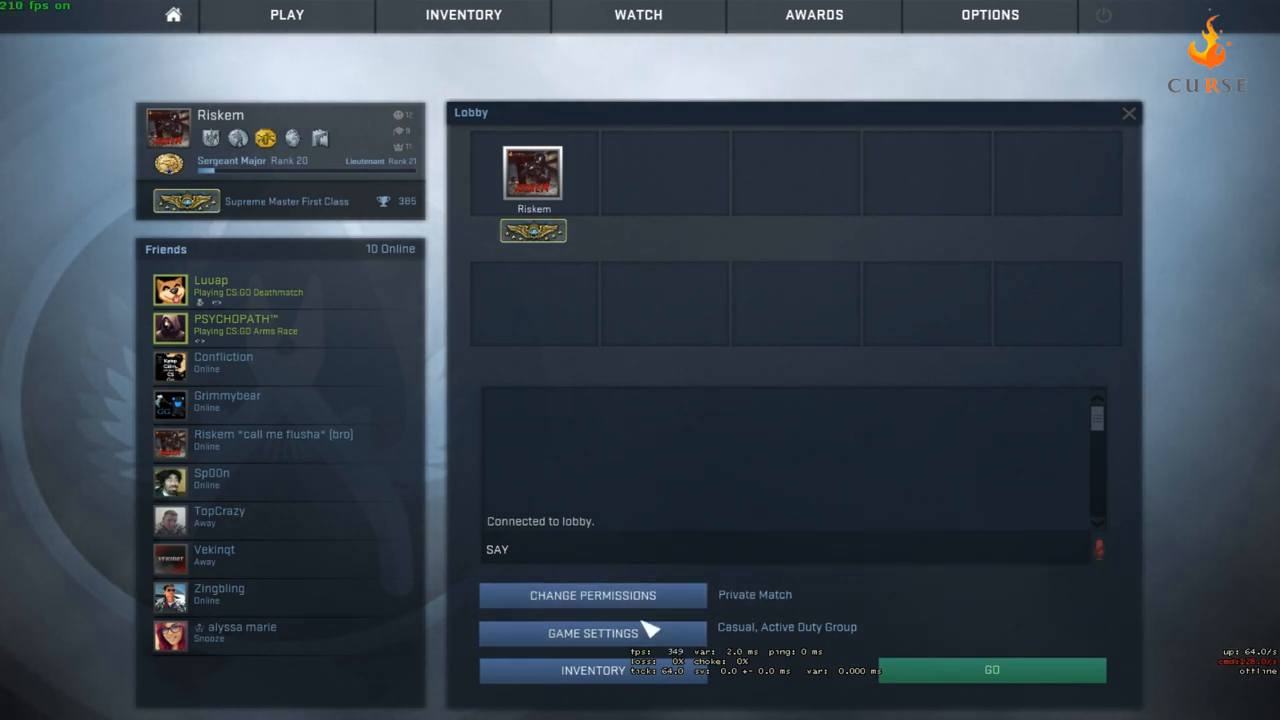
{"action": "mouse_move", "coordinate": [754, 220]}
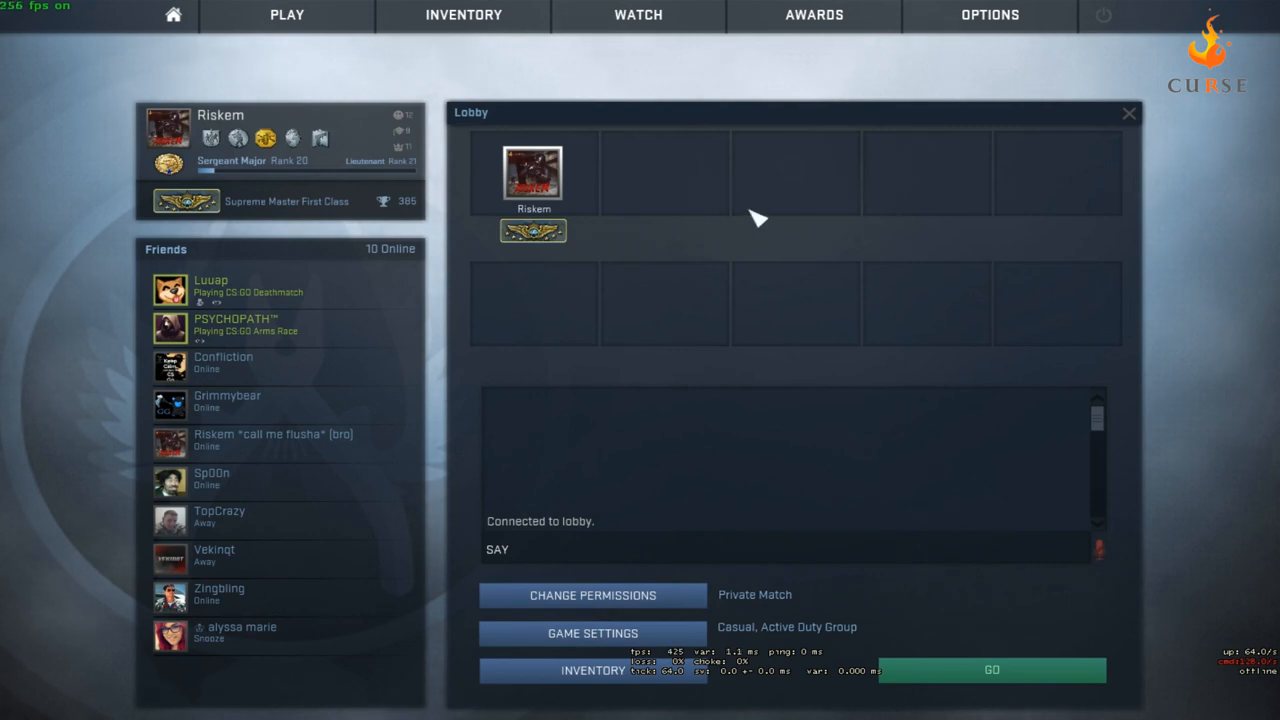
{"action": "mouse_move", "coordinate": [1170, 330]}
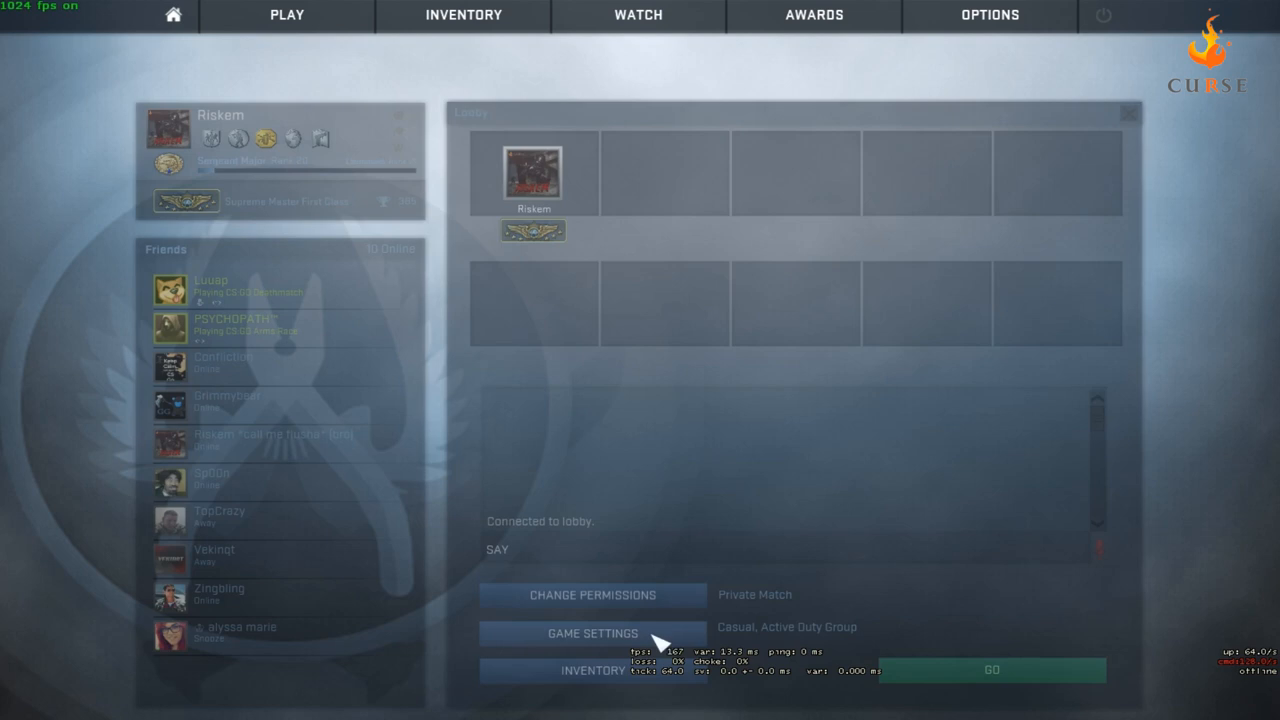
Reopen Game Settings and browse the Workshop community maps list.
{"action": "left_click", "coordinate": [597, 634]}
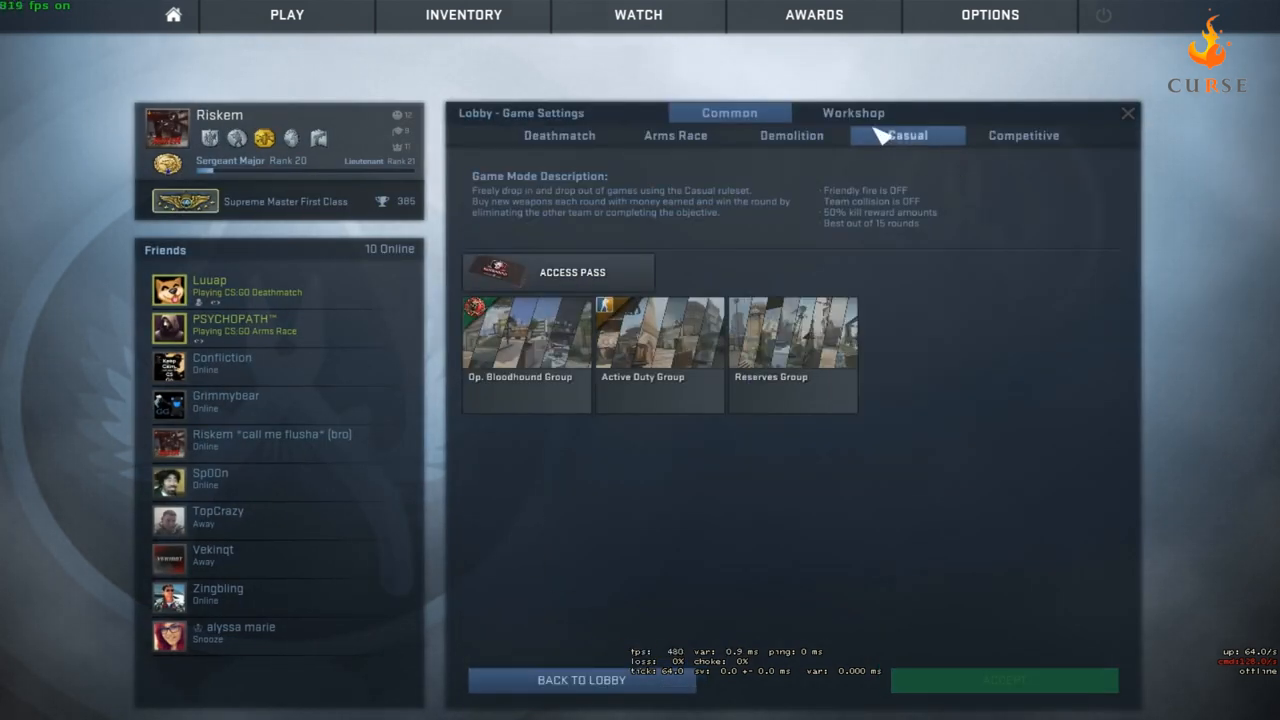
{"action": "left_click", "coordinate": [858, 112]}
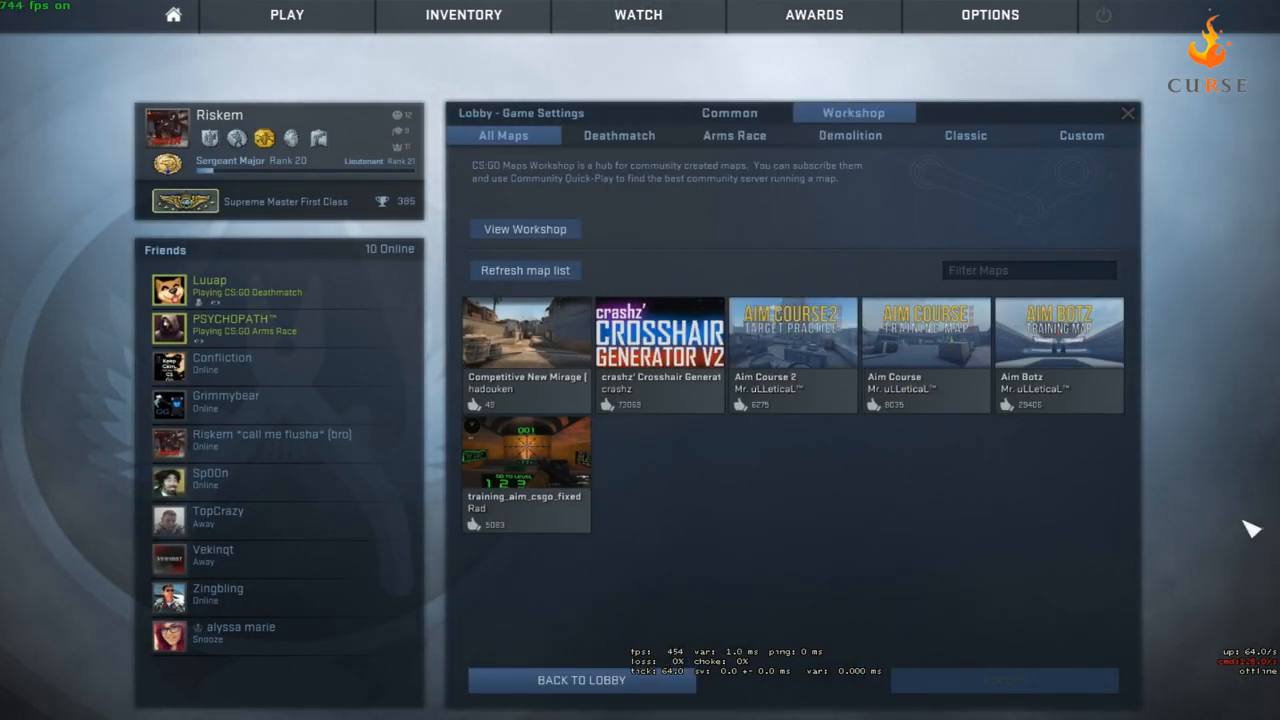
{"action": "mouse_move", "coordinate": [845, 490]}
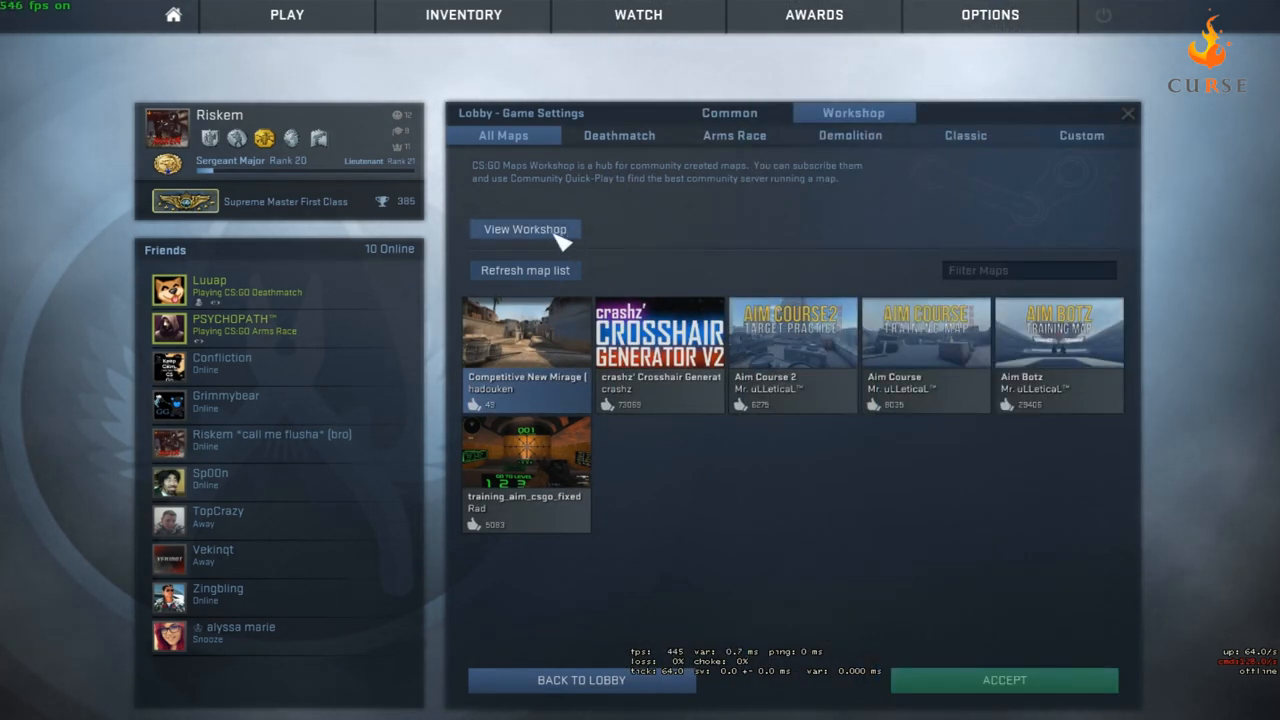
{"action": "mouse_move", "coordinate": [760, 240]}
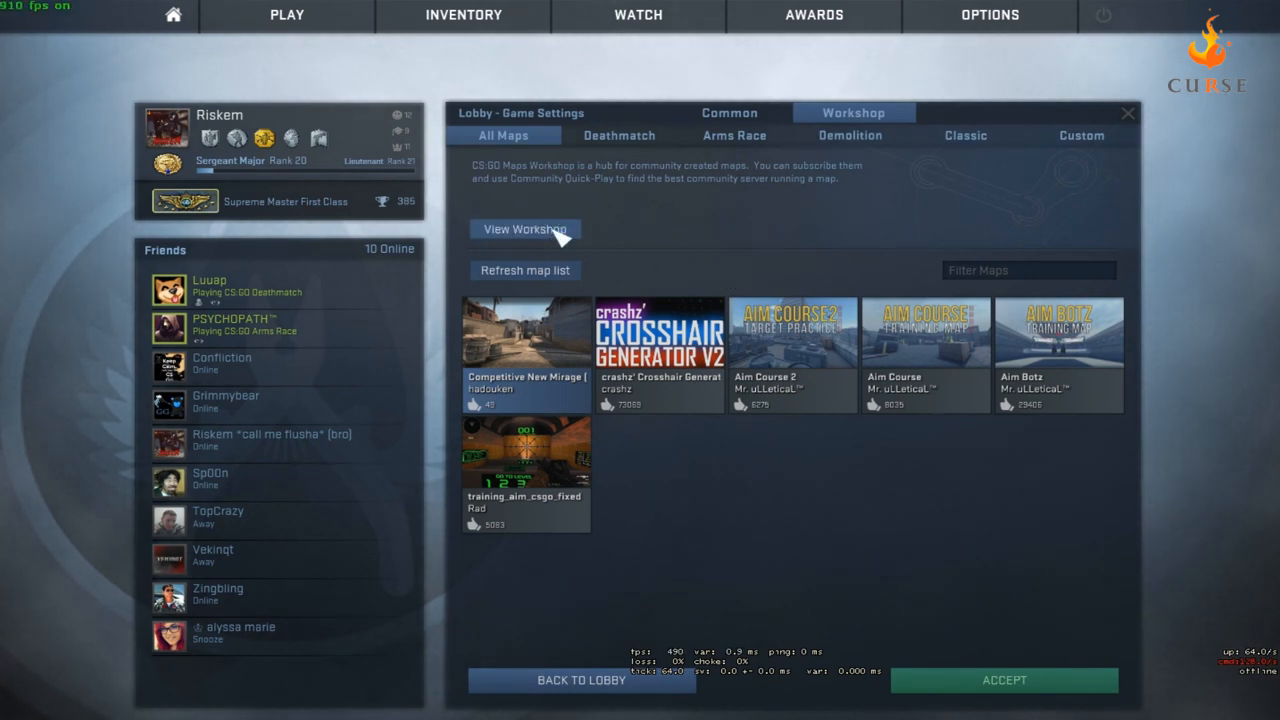
{"action": "mouse_move", "coordinate": [590, 243]}
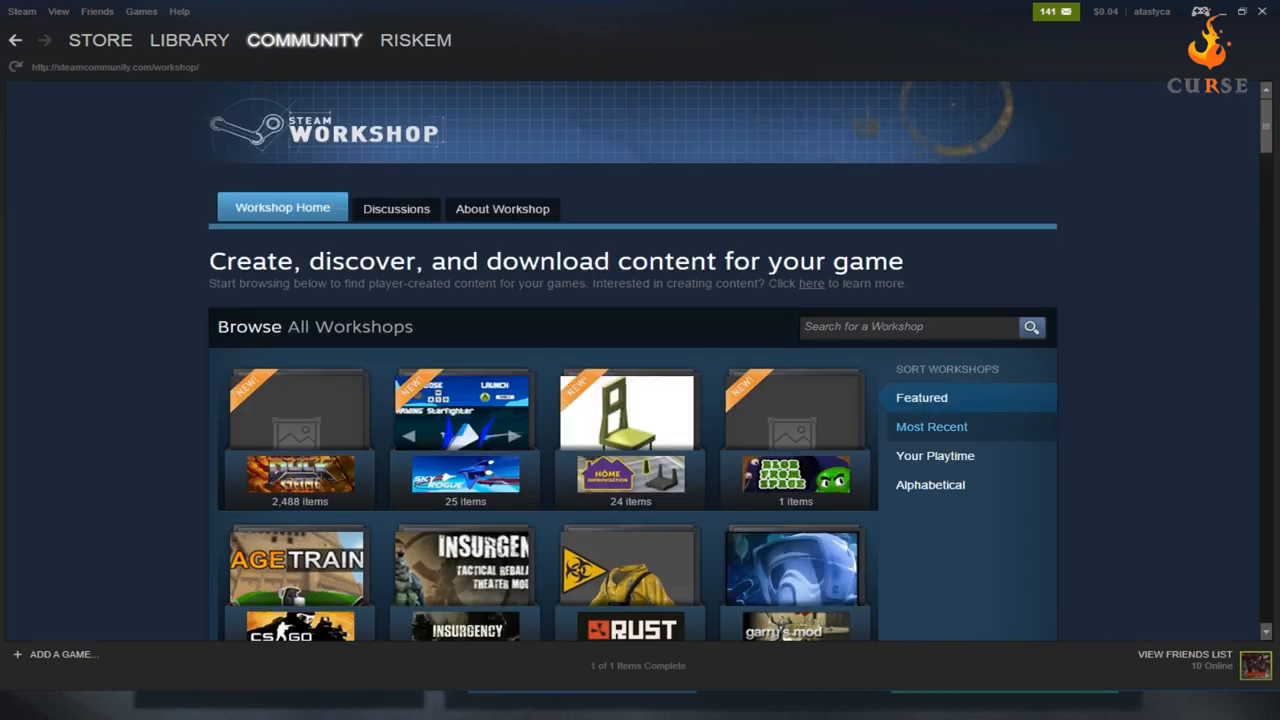
Search the CS:GO Workshop for 'Competitive' and browse the matching maps.
{"action": "scroll", "scroll_direction": "down", "scroll_amount": 3}
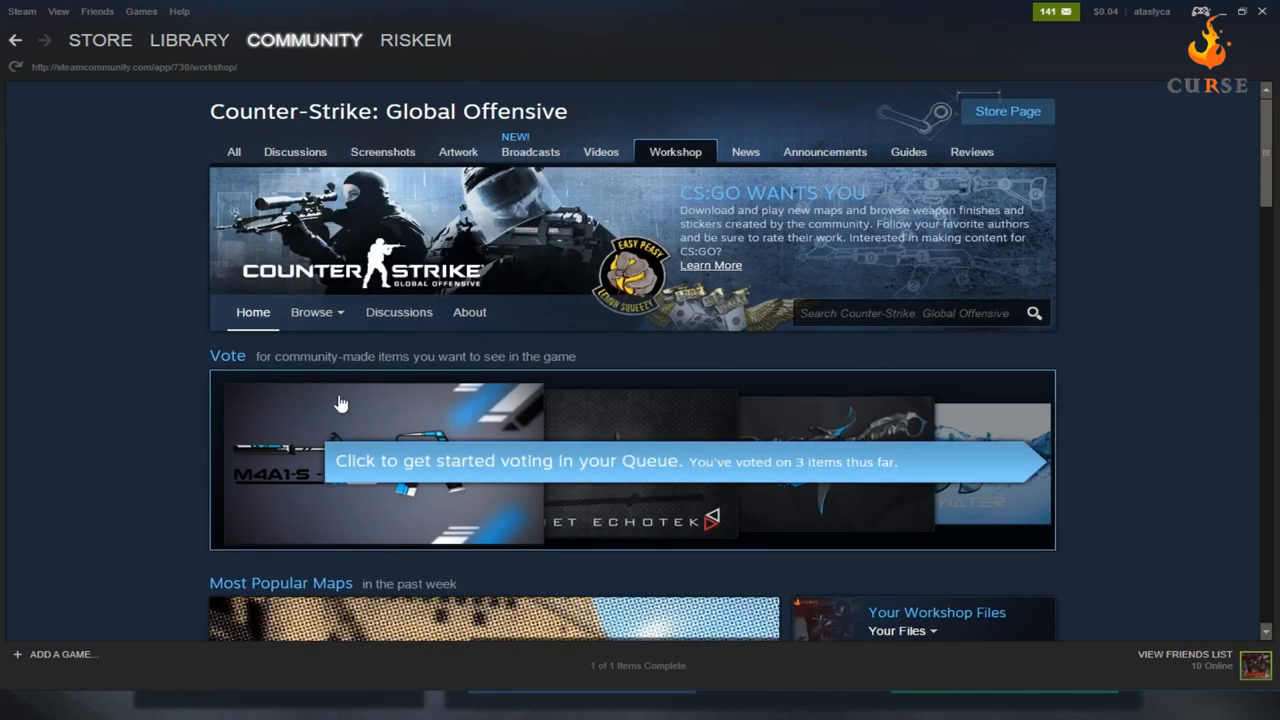
{"action": "mouse_move", "coordinate": [887, 313]}
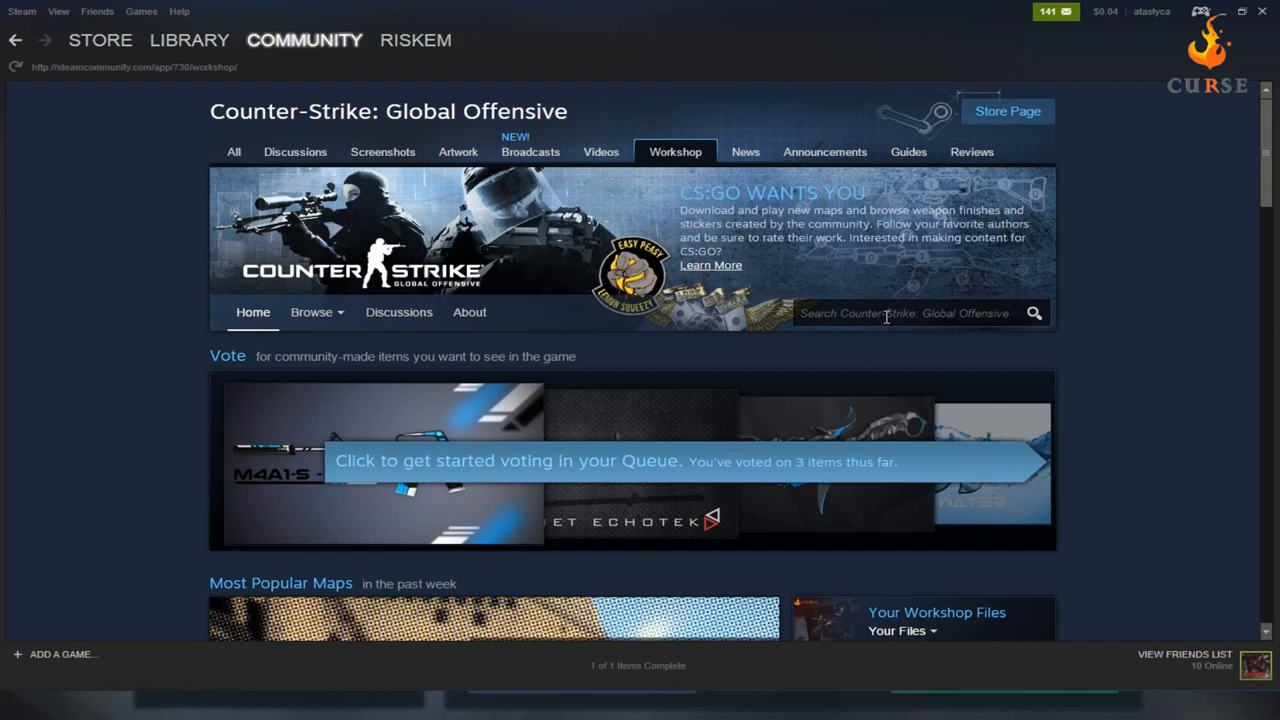
{"action": "left_click", "coordinate": [910, 313]}
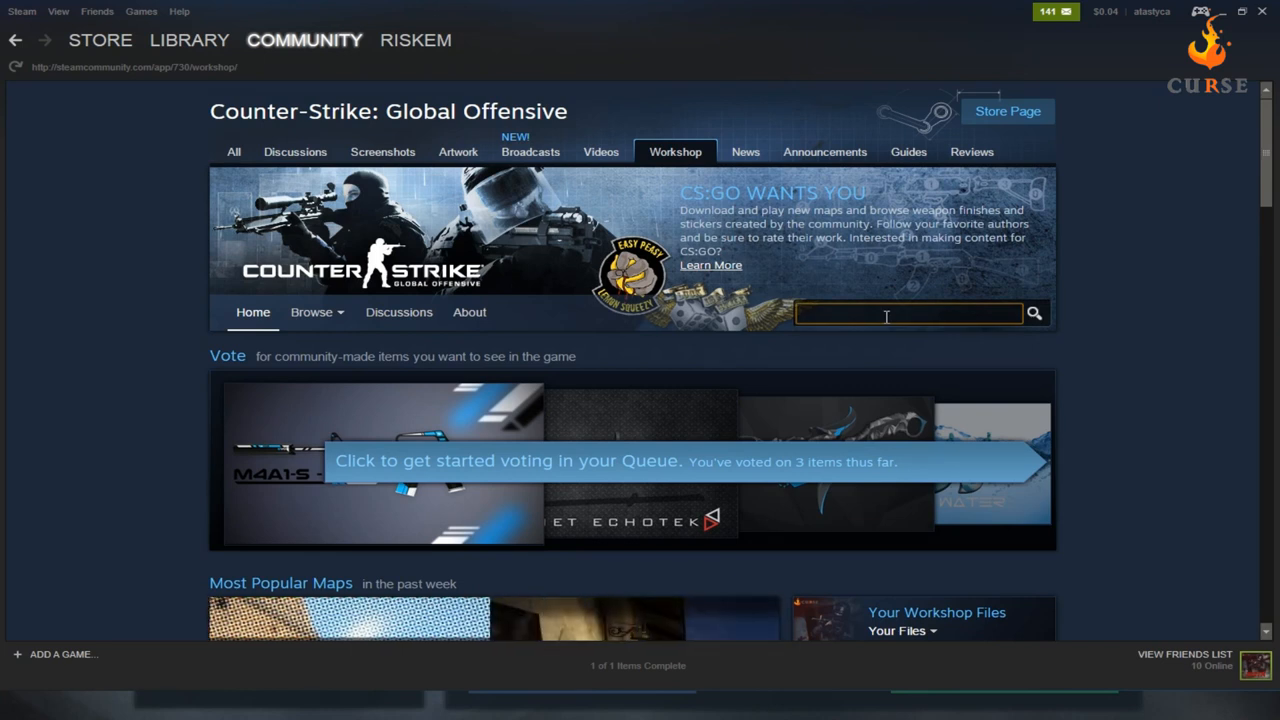
{"action": "type", "text": "Competitive"}
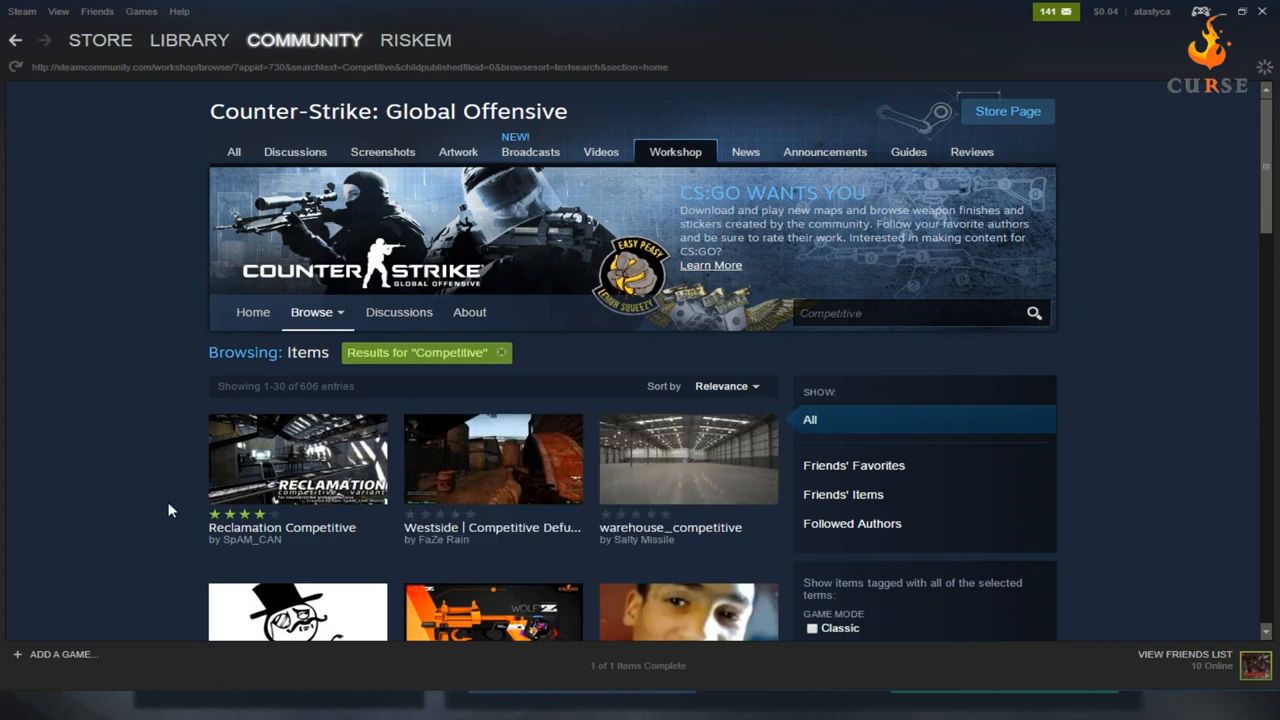
{"action": "scroll", "scroll_direction": "down", "scroll_amount": 3}
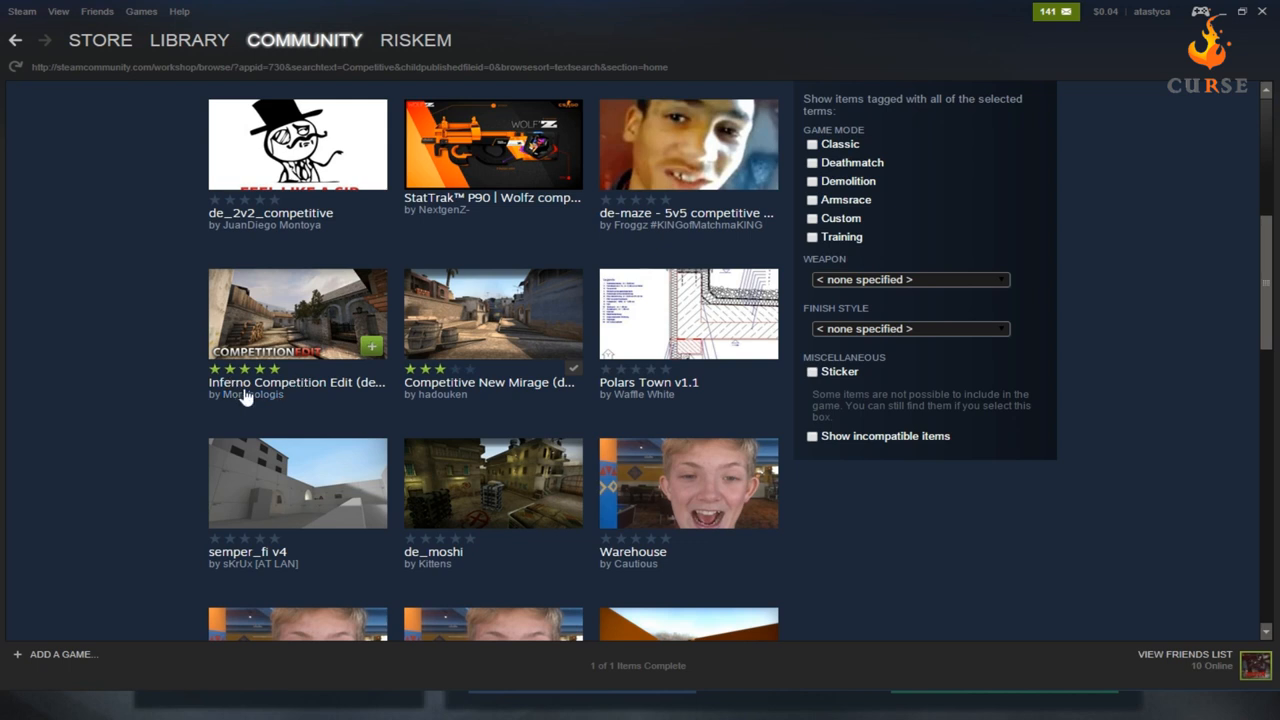
{"action": "mouse_move", "coordinate": [350, 393]}
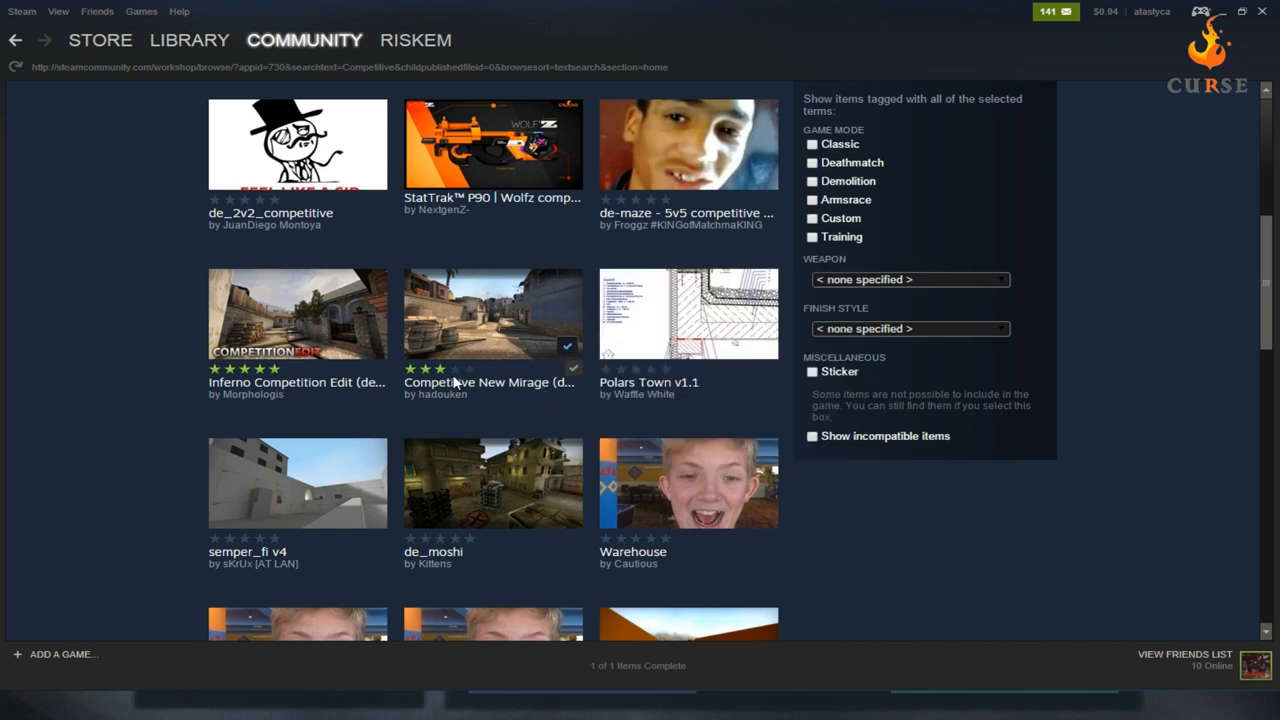
View the subscribed Competitive New Mirage page, then return to the game.
{"action": "left_click", "coordinate": [494, 313]}
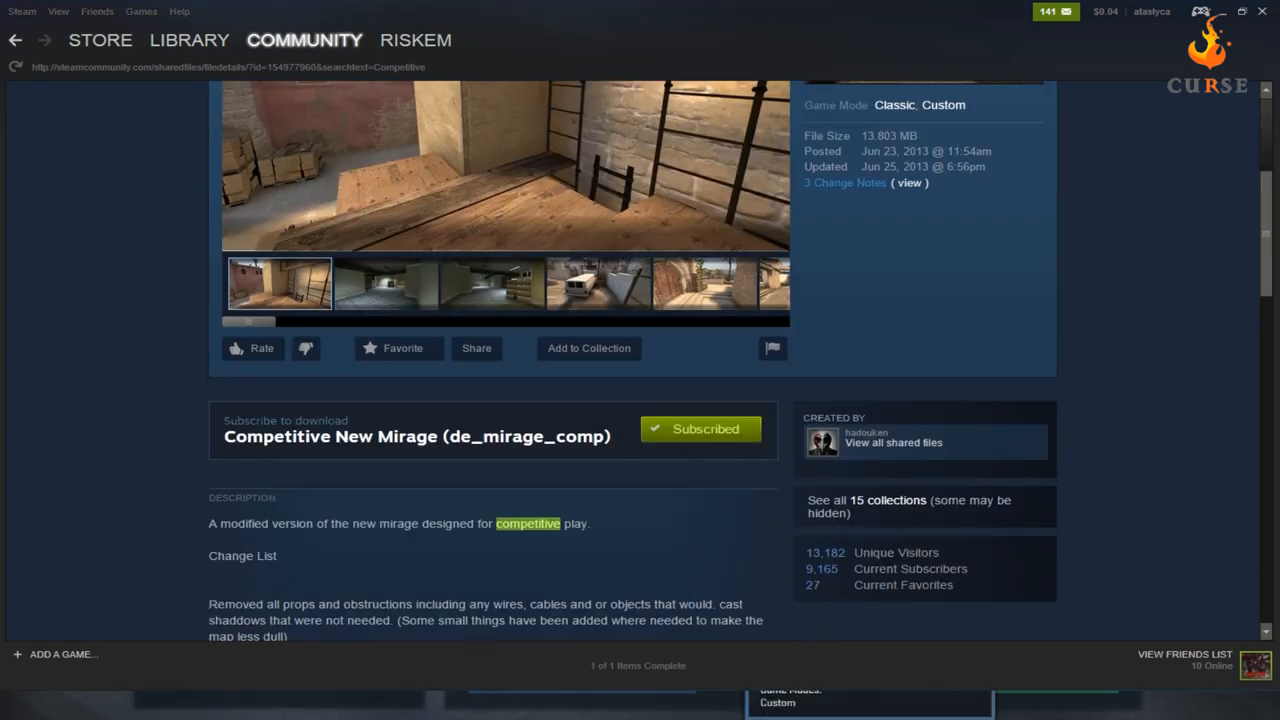
{"action": "left_click", "coordinate": [385, 283]}
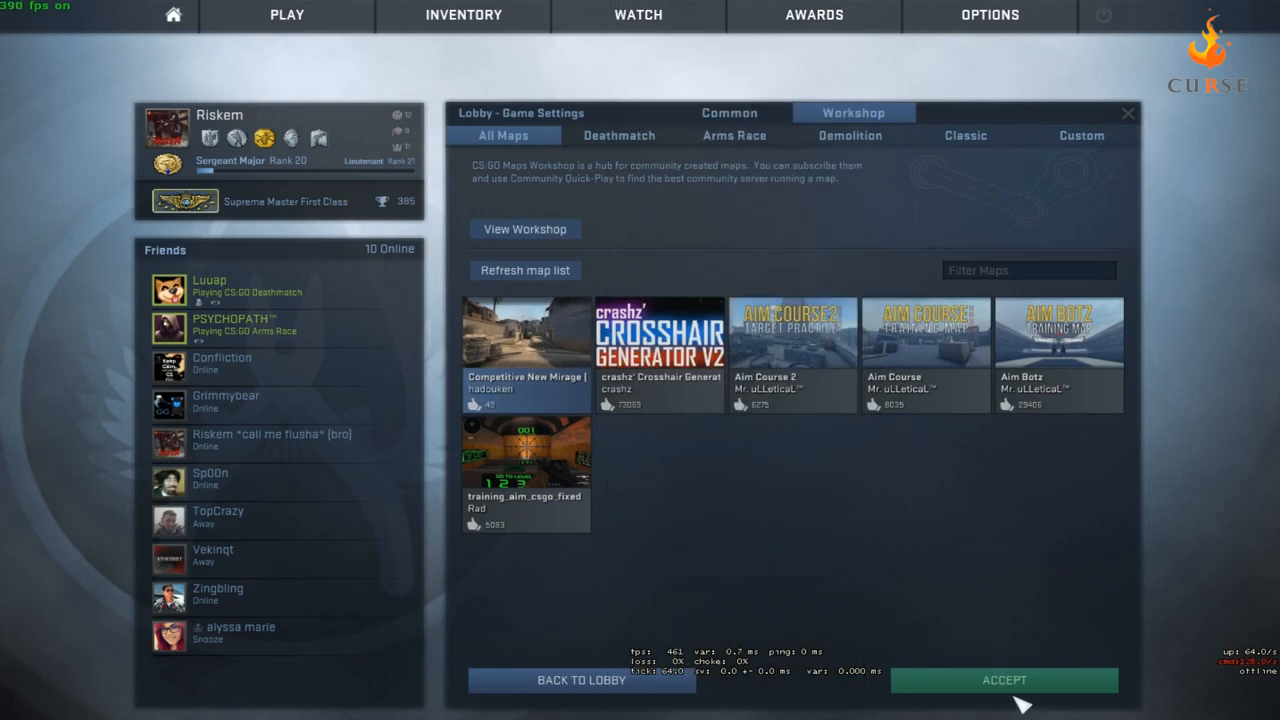
Select the Competitive New Mirage workshop map and confirm Competitive mode for the lobby.
{"action": "left_click", "coordinate": [1006, 681]}
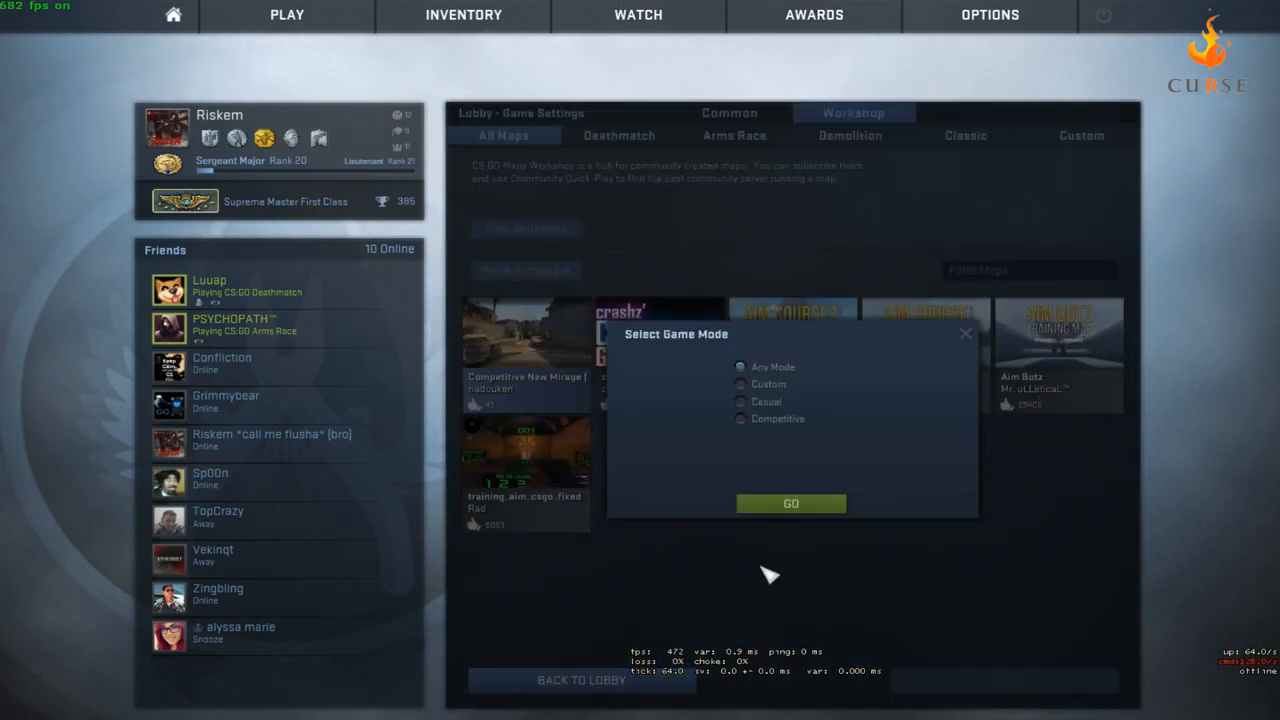
{"action": "mouse_move", "coordinate": [780, 401]}
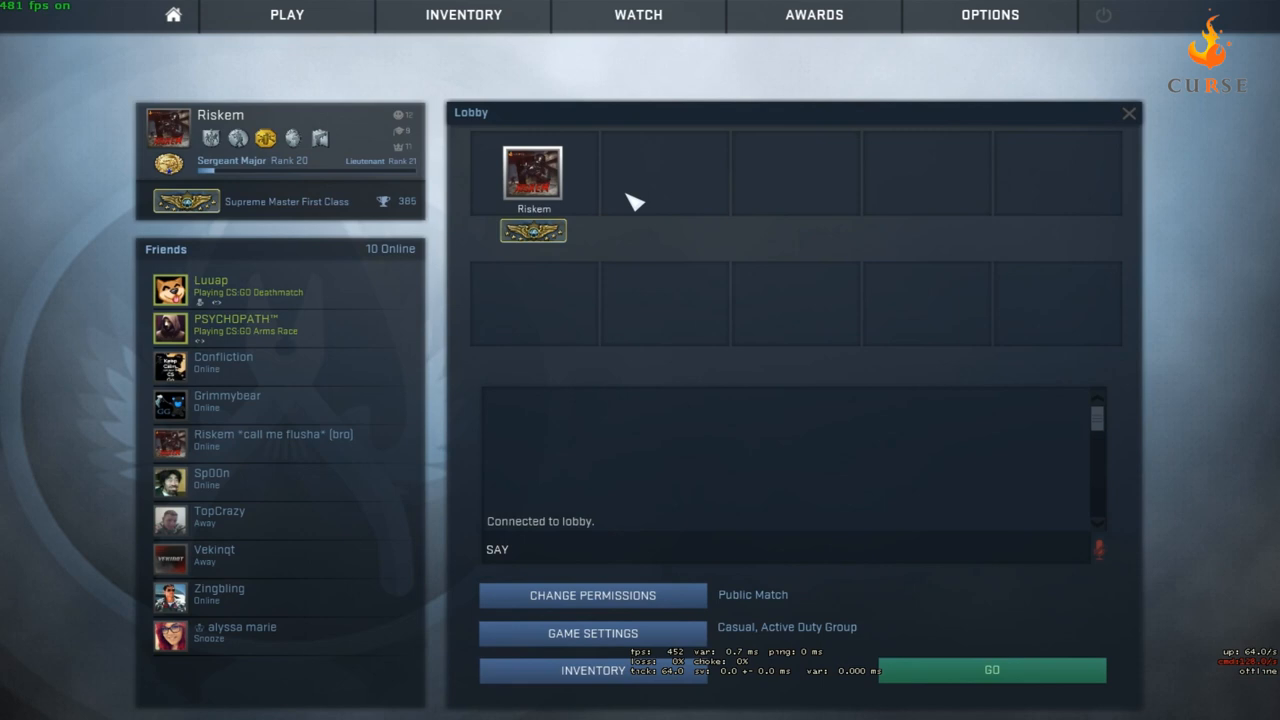
{"action": "mouse_move", "coordinate": [660, 220]}
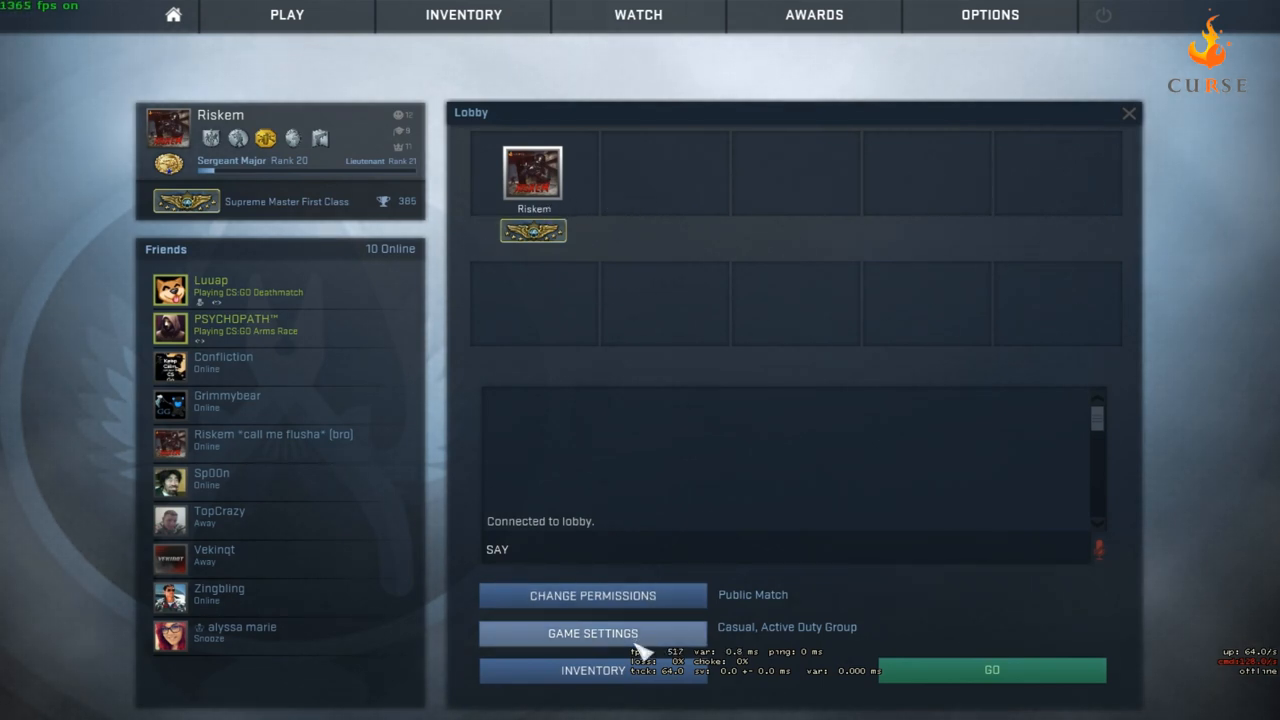
{"action": "left_click", "coordinate": [589, 633]}
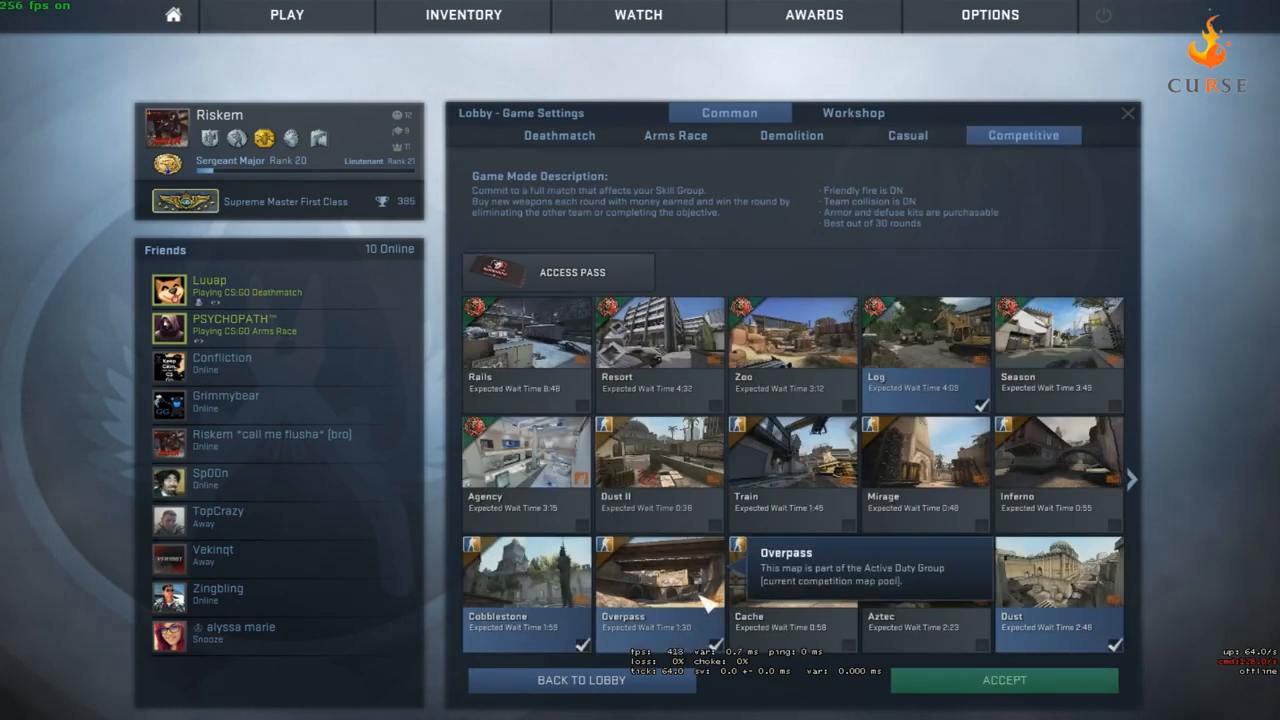
{"action": "left_click", "coordinate": [852, 112]}
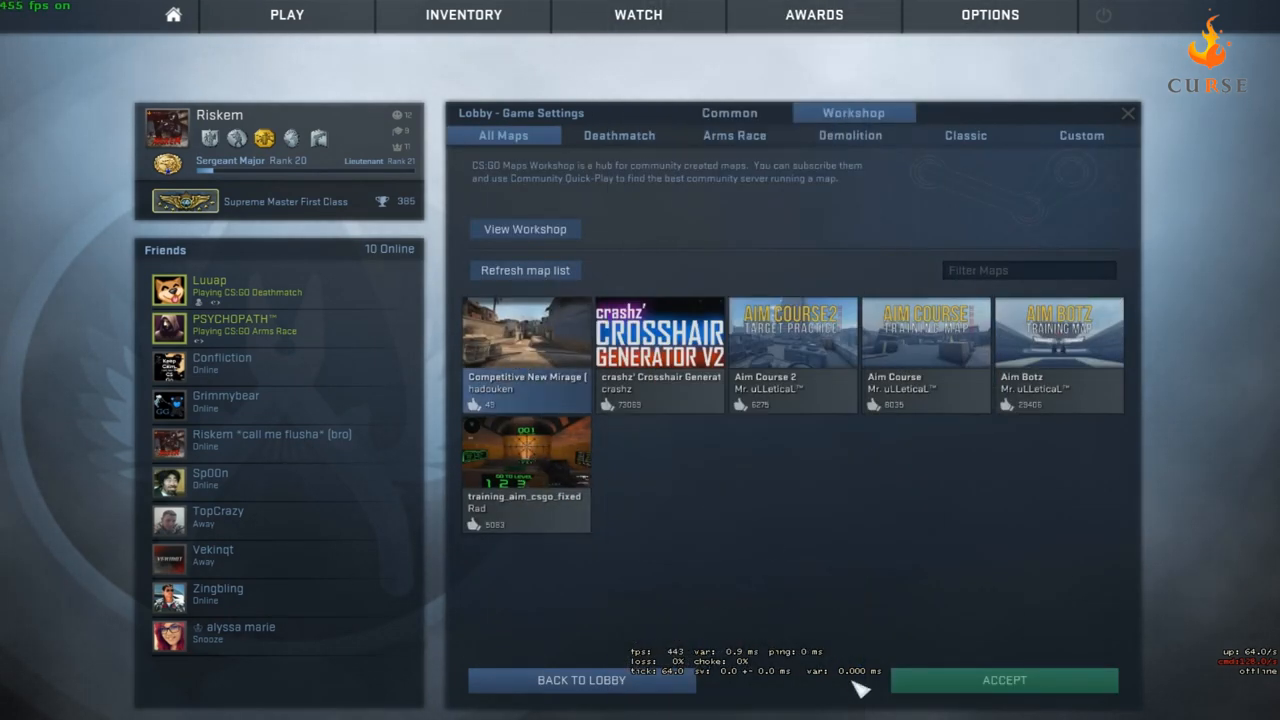
{"action": "left_click", "coordinate": [1006, 680]}
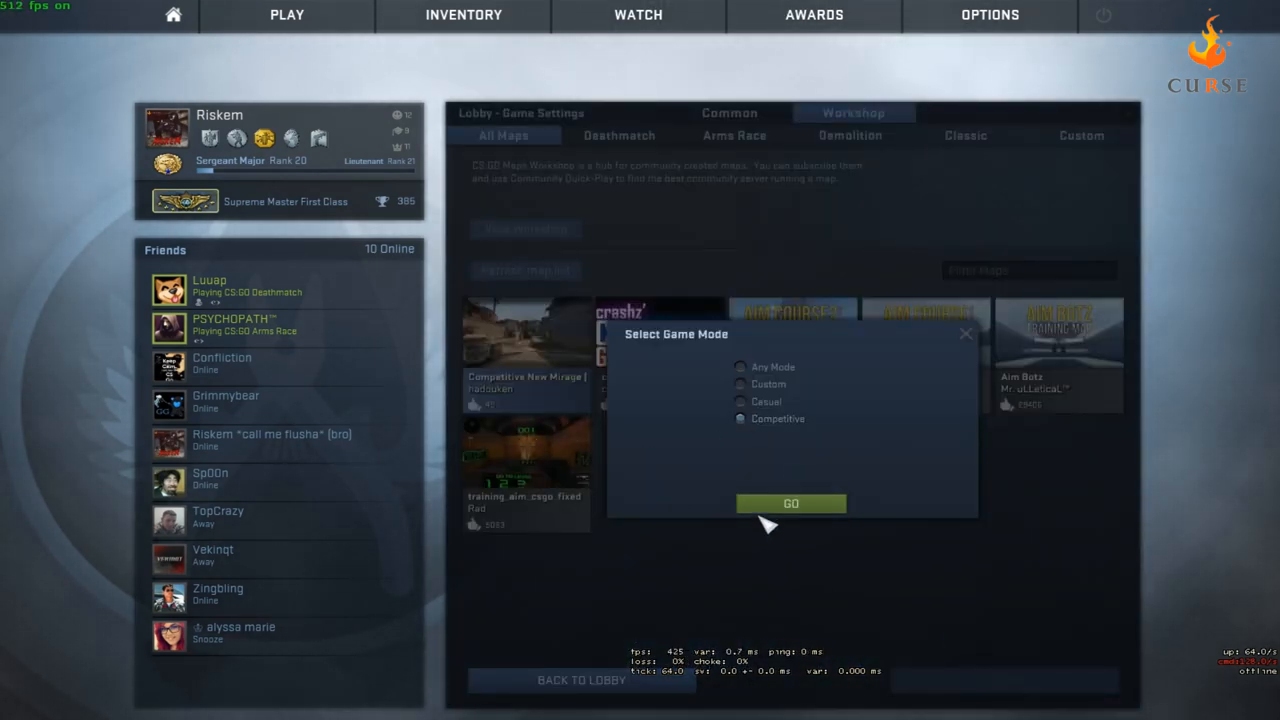
{"action": "left_click", "coordinate": [790, 503]}
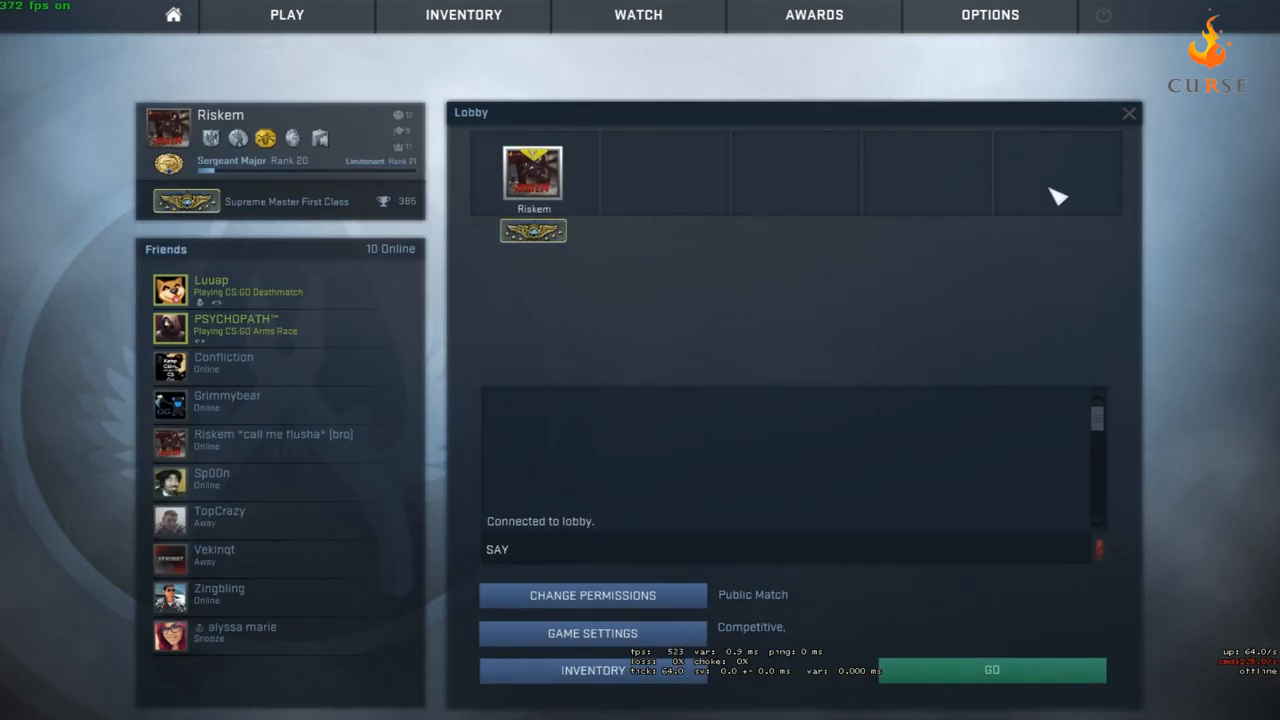
{"action": "mouse_move", "coordinate": [988, 291]}
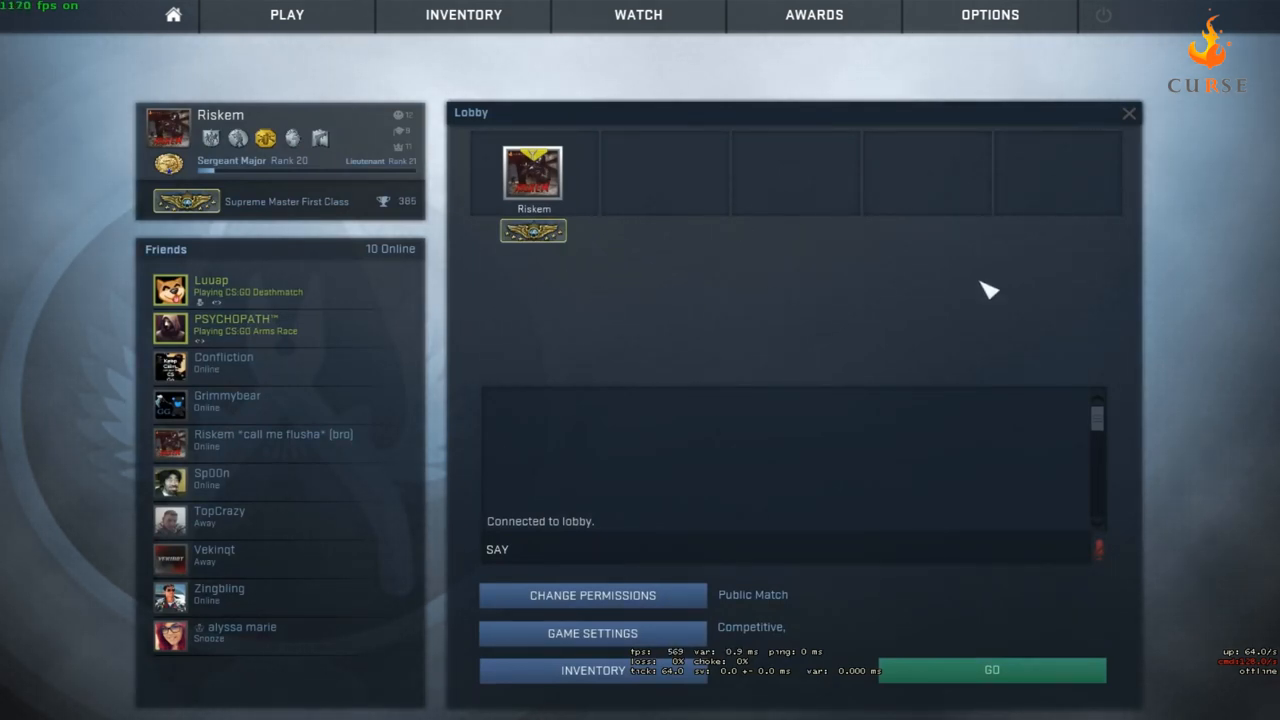
{"action": "mouse_move", "coordinate": [589, 277]}
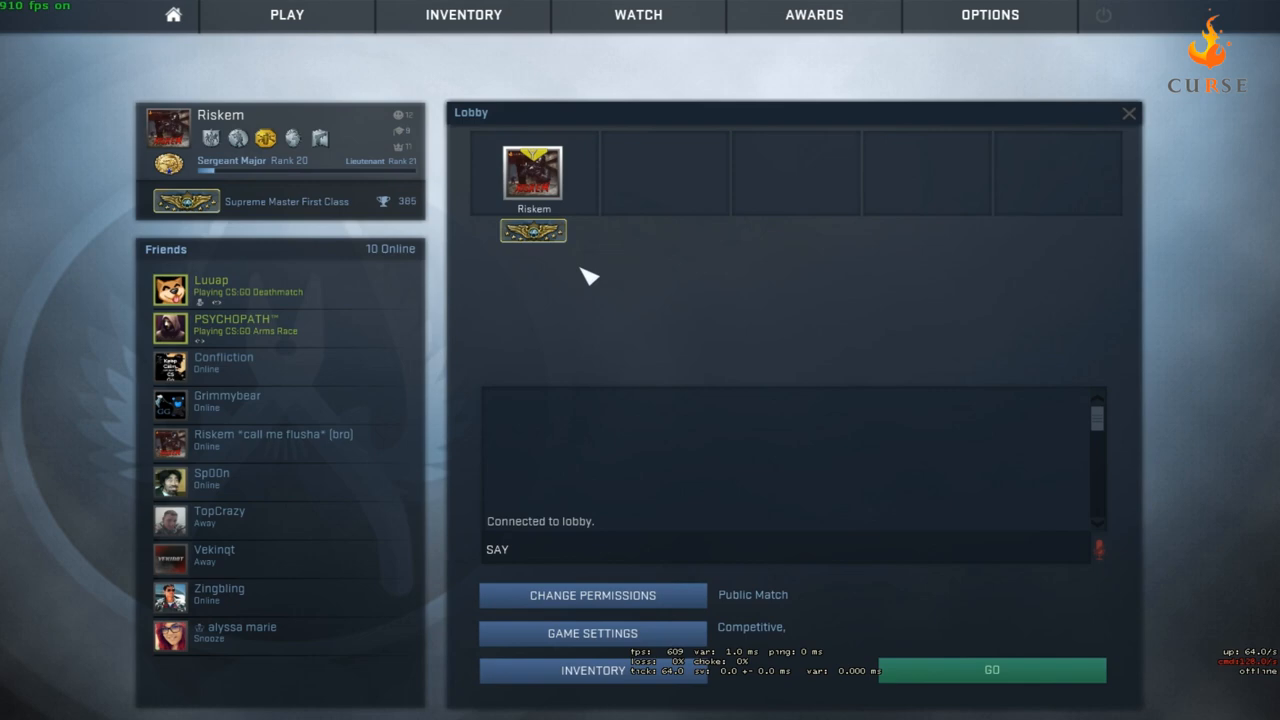
{"action": "mouse_move", "coordinate": [945, 700]}
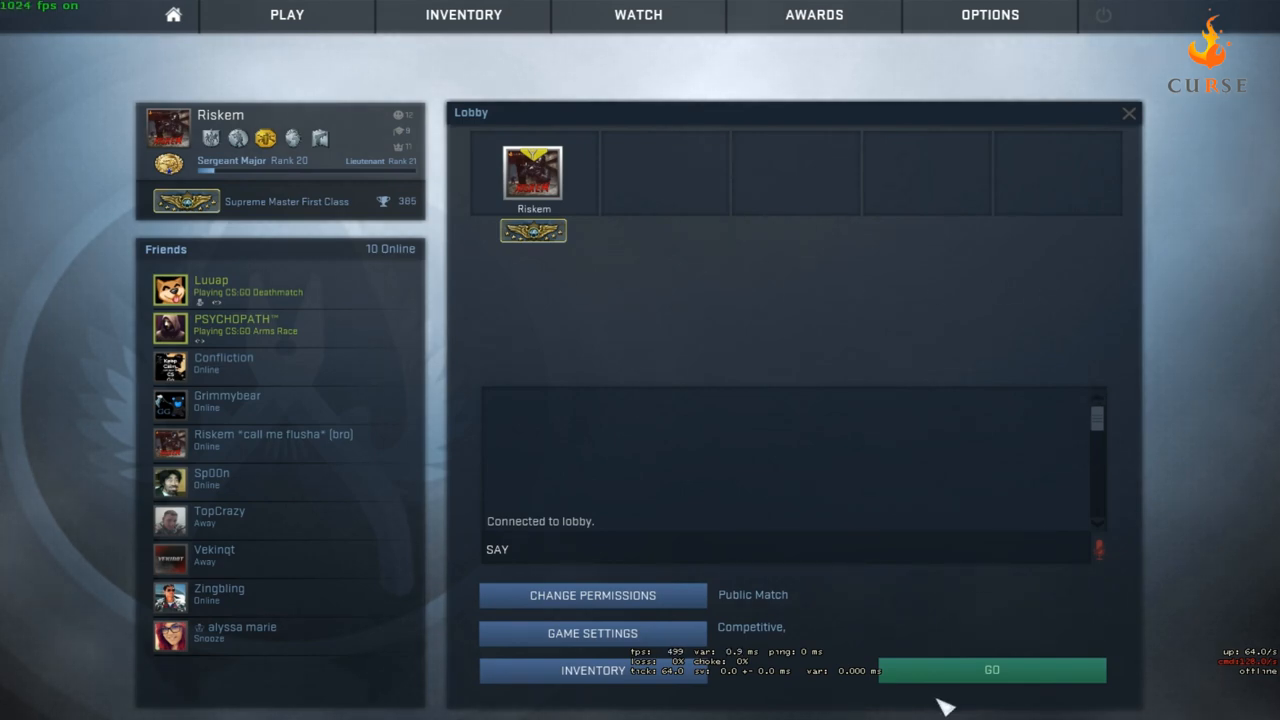
Start the private match on Competitive New Mirage.
{"action": "left_click", "coordinate": [995, 672]}
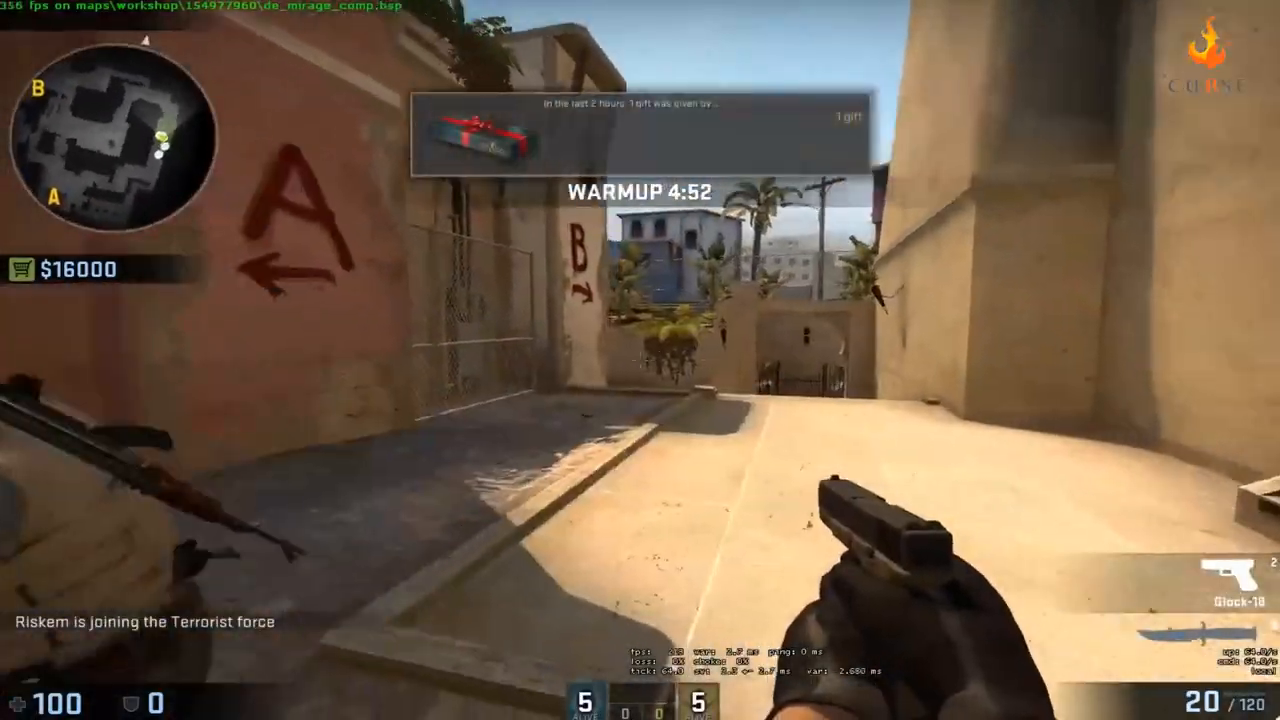
Check the warmup scoreboard, then bring up the developer console.
{"action": "key", "text": "tab"}
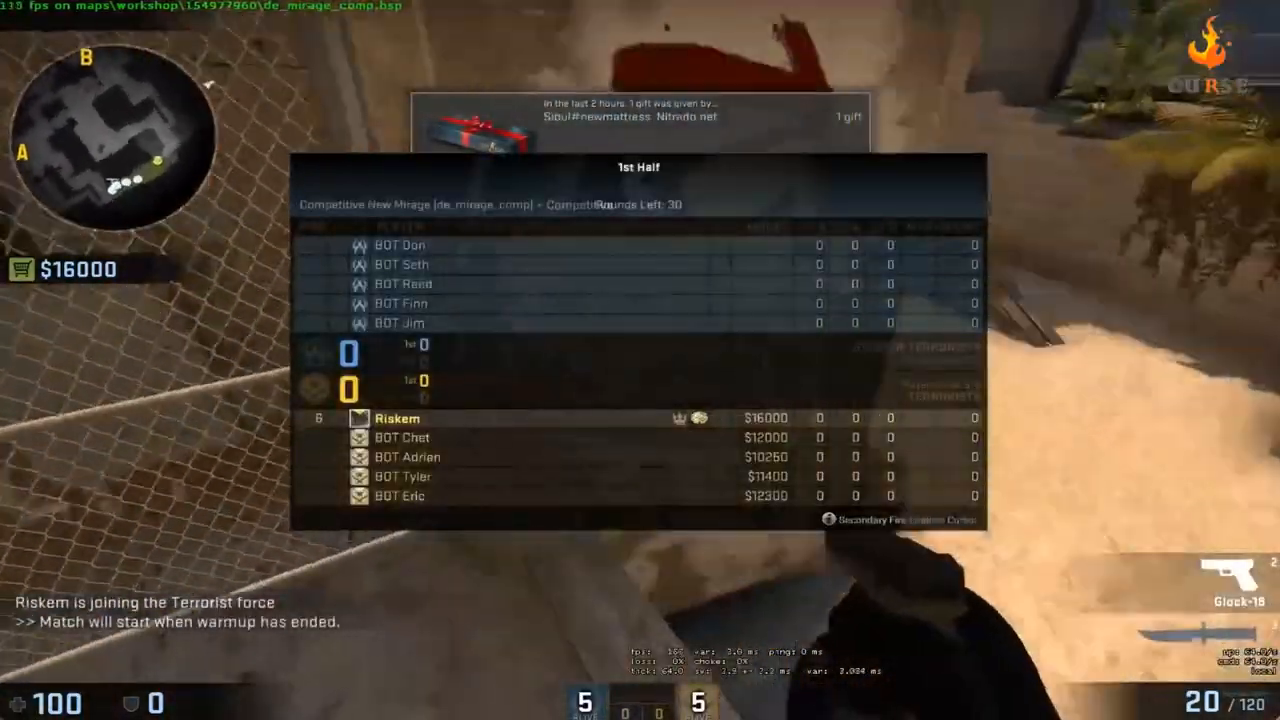
{"action": "key", "text": "tab"}
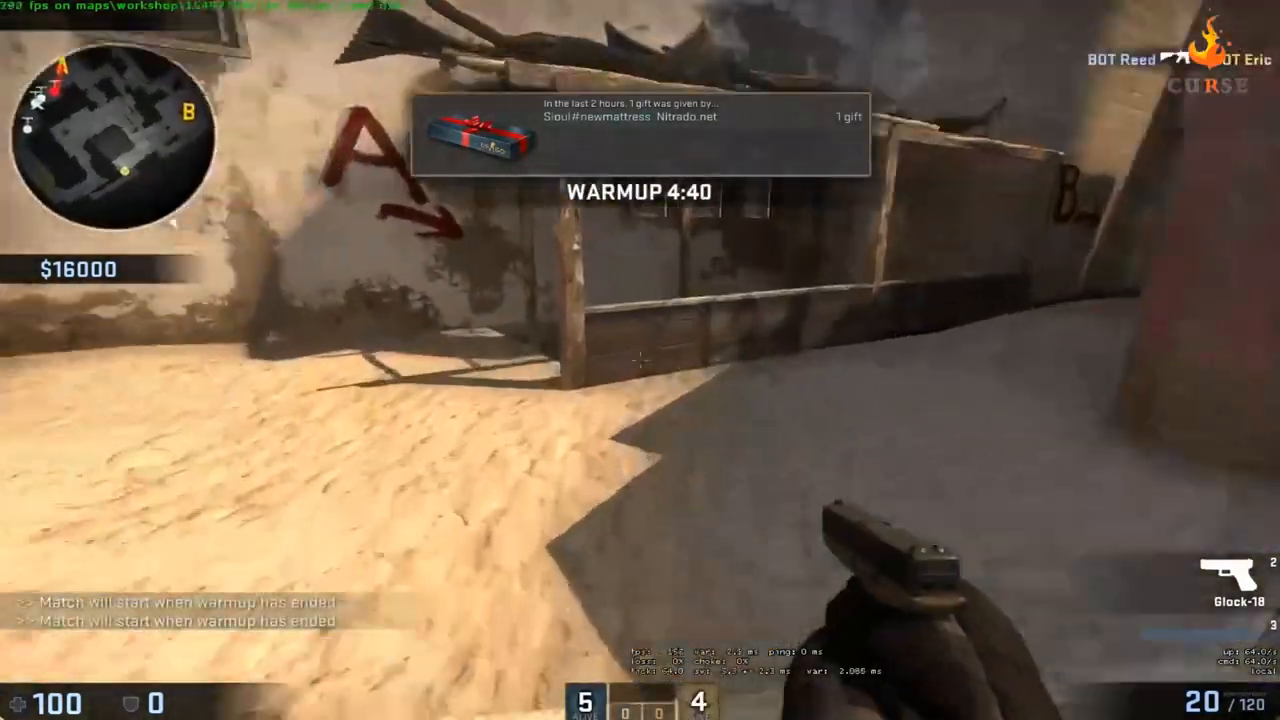
{"action": "key", "text": "`"}
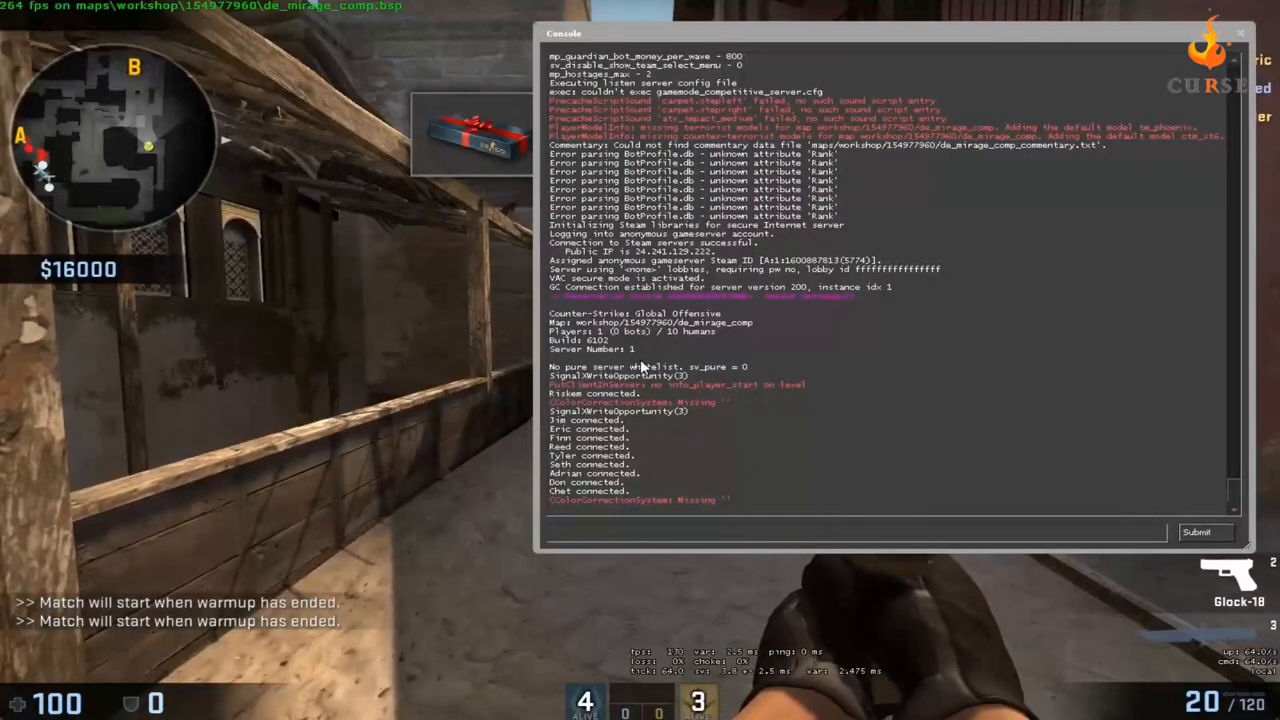
{"action": "type", "text": "map"}
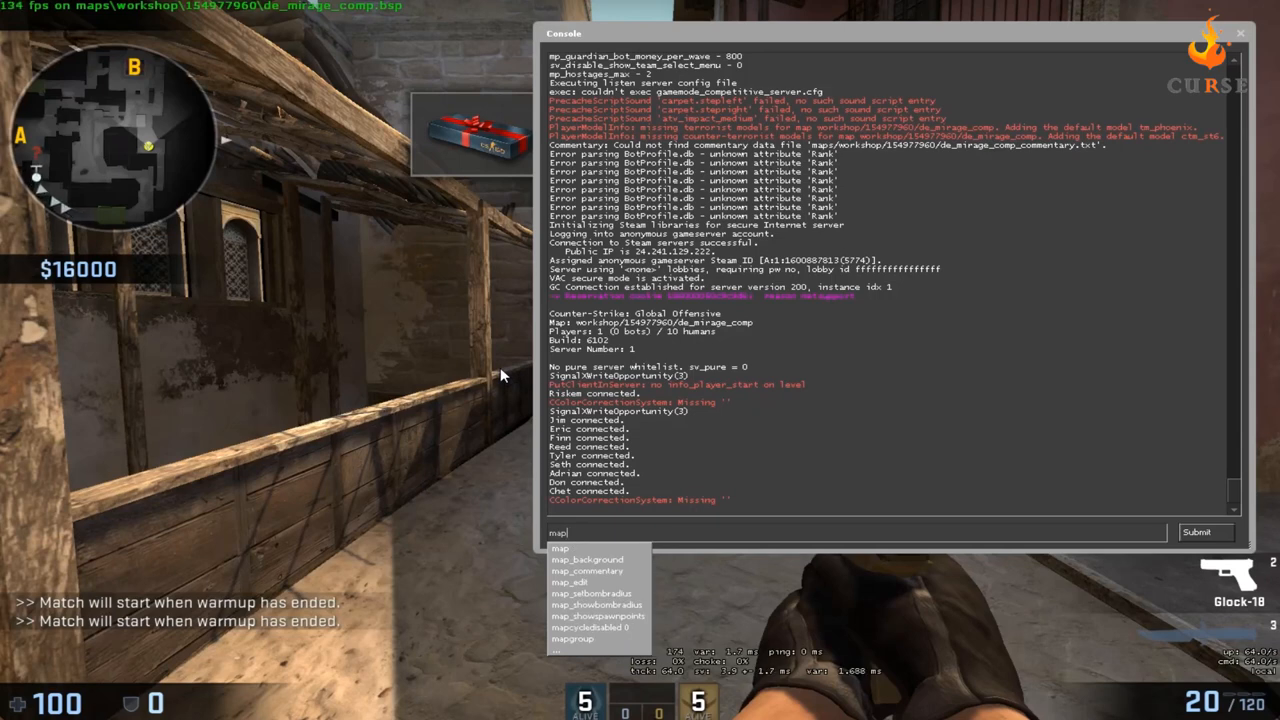
{"action": "type", "text": "mode"}
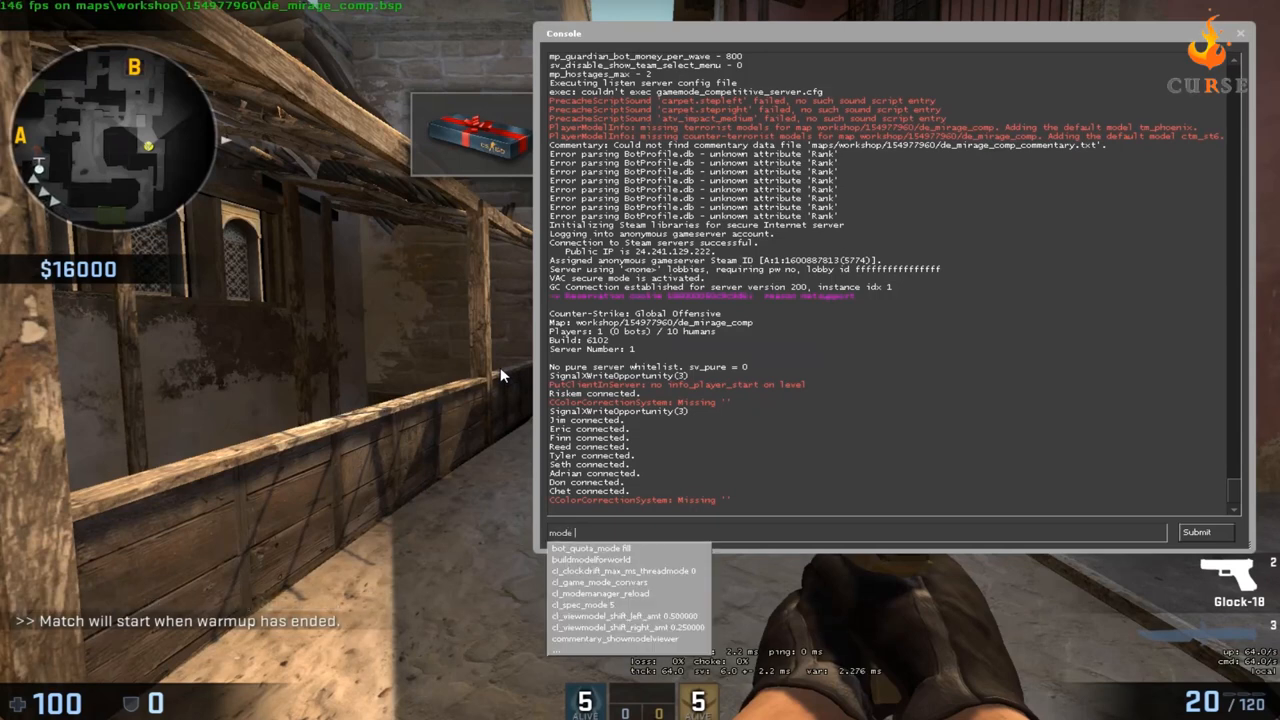
{"action": "type", "text": "mp"}
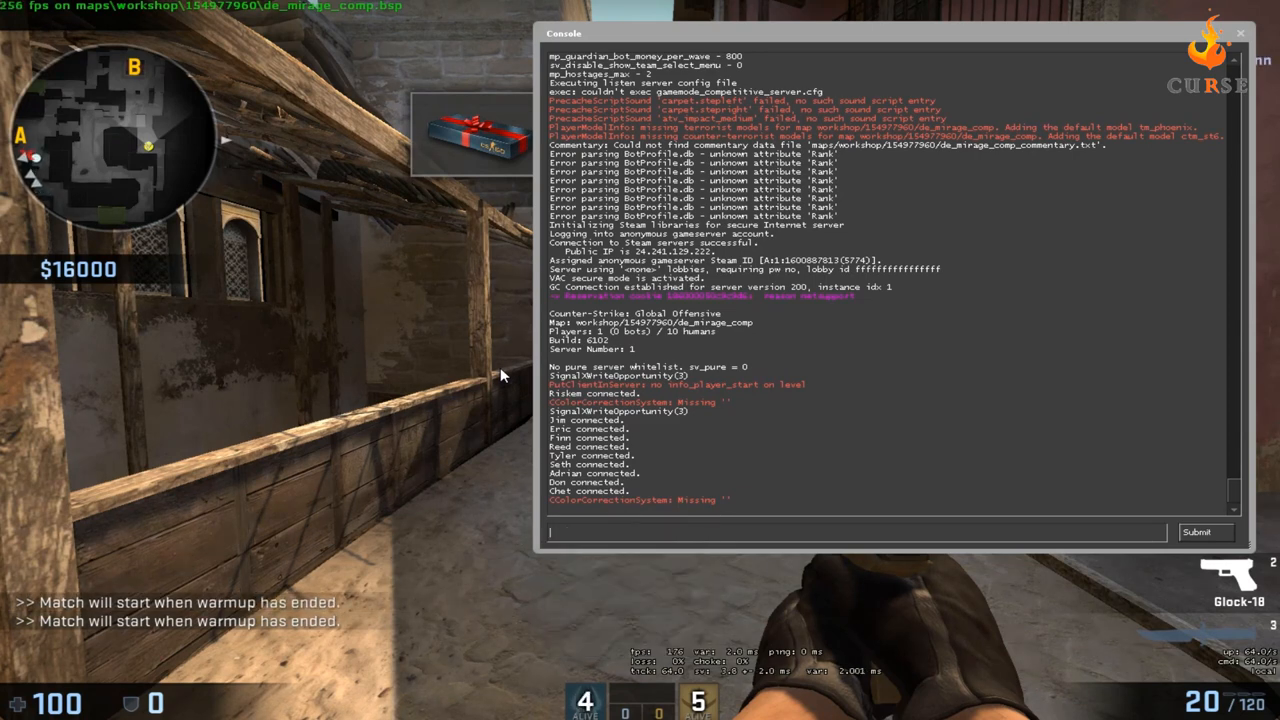
{"action": "type", "text": "mp"}
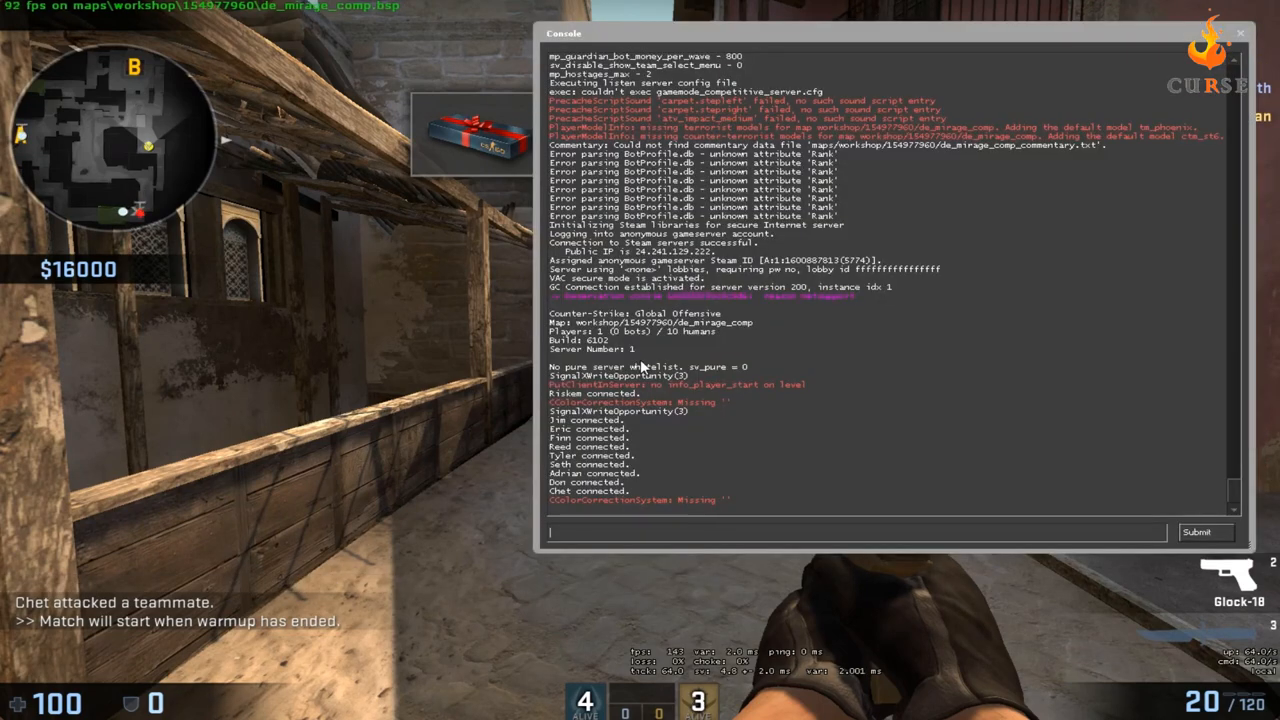
{"action": "key", "text": "`"}
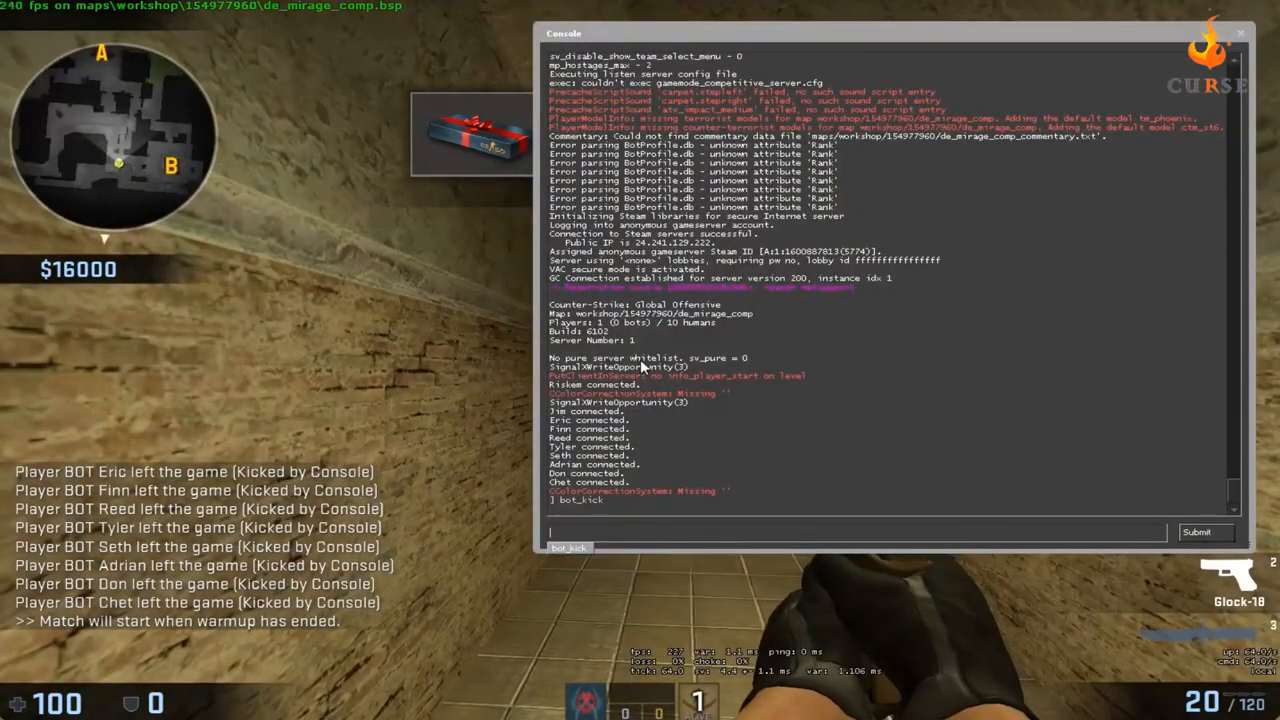
Enter mp_warmup_pausetimer 1 in the console to pause the warmup timer.
{"action": "type", "text": "mp_"}
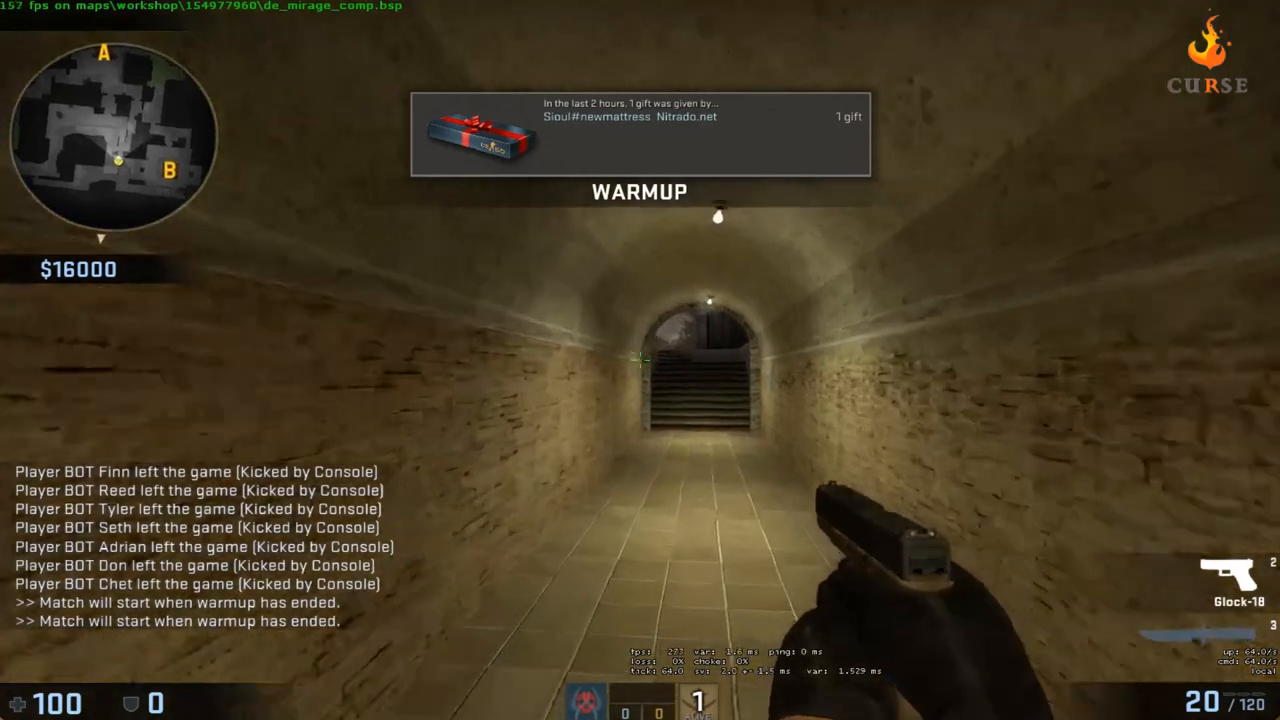
{"action": "key", "text": "`"}
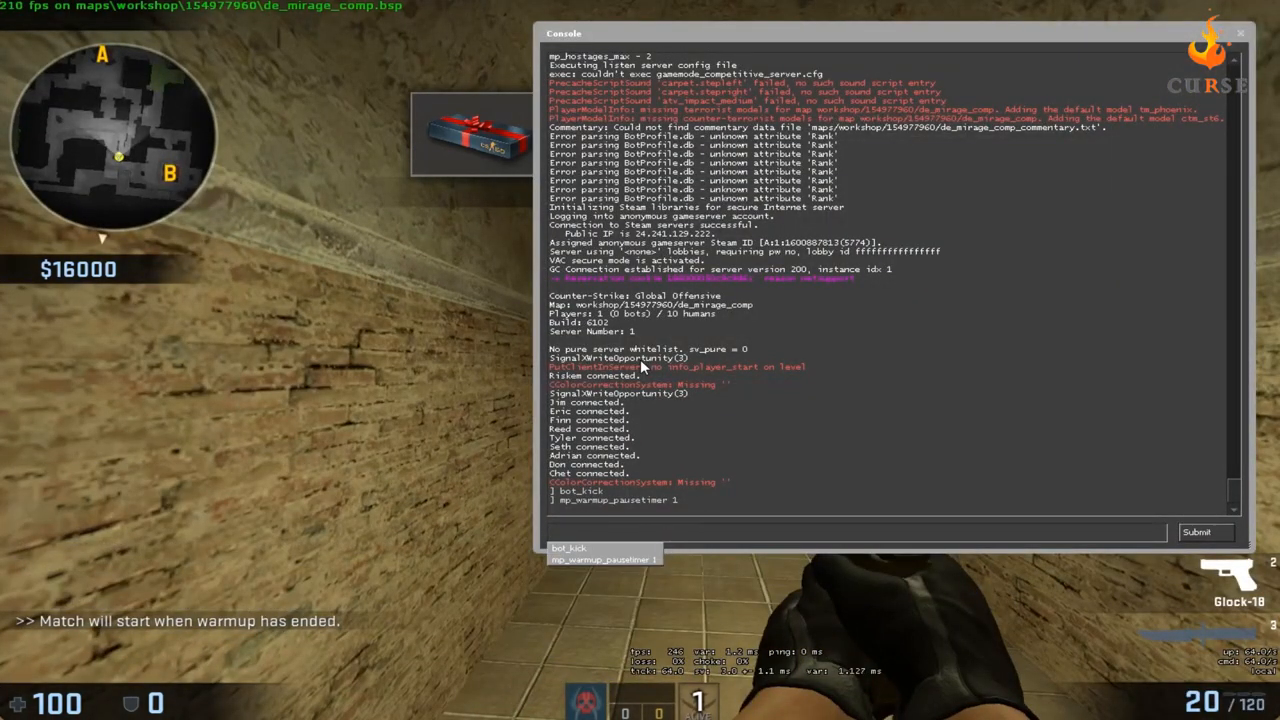
Submit sv_cheats 1 and sv_infinite_ammo 1, then begin a give command.
{"action": "type", "text": "sv"}
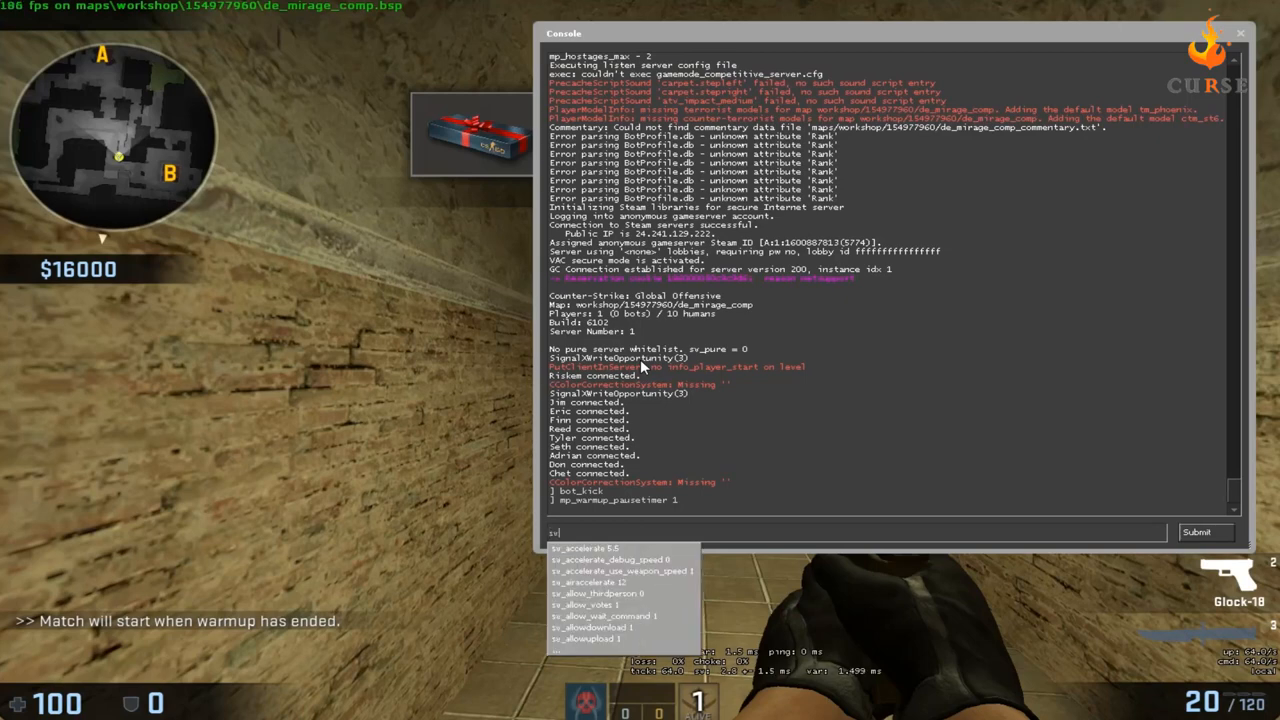
{"action": "type", "text": "sv_cheats 1"}
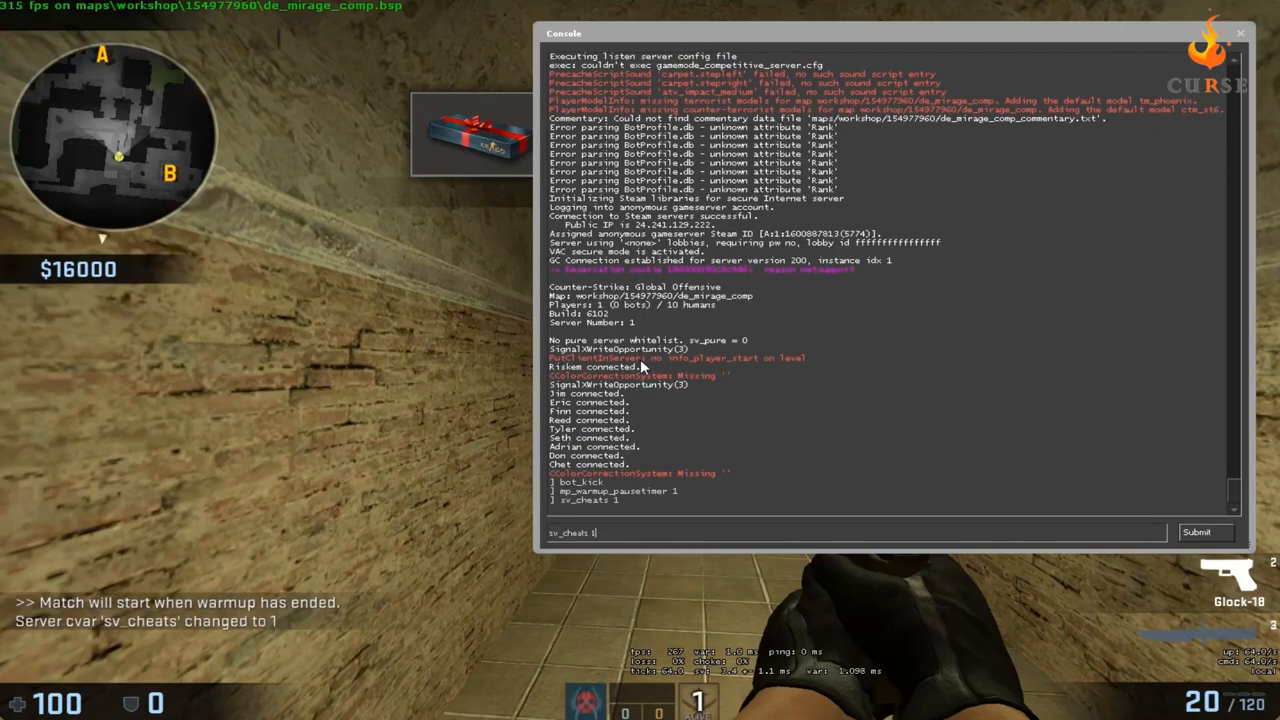
{"action": "type", "text": "sv_i"}
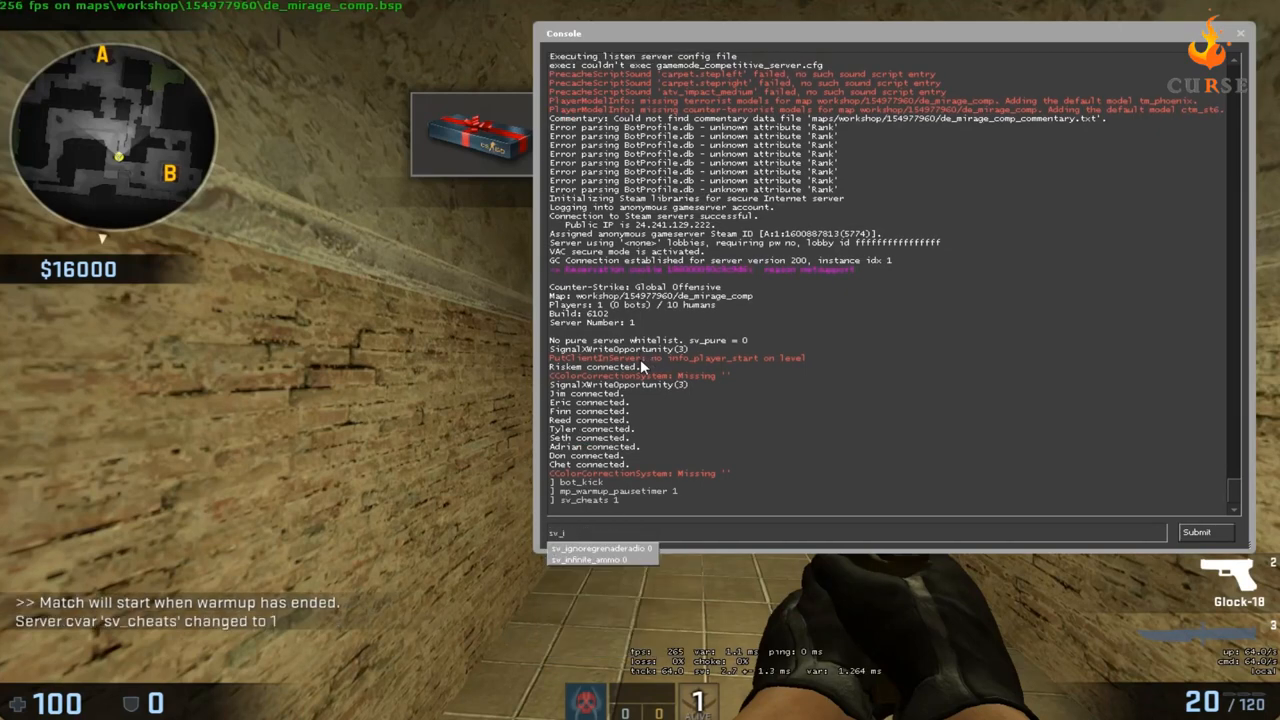
{"action": "type", "text": "sv_infinite_ammo 1"}
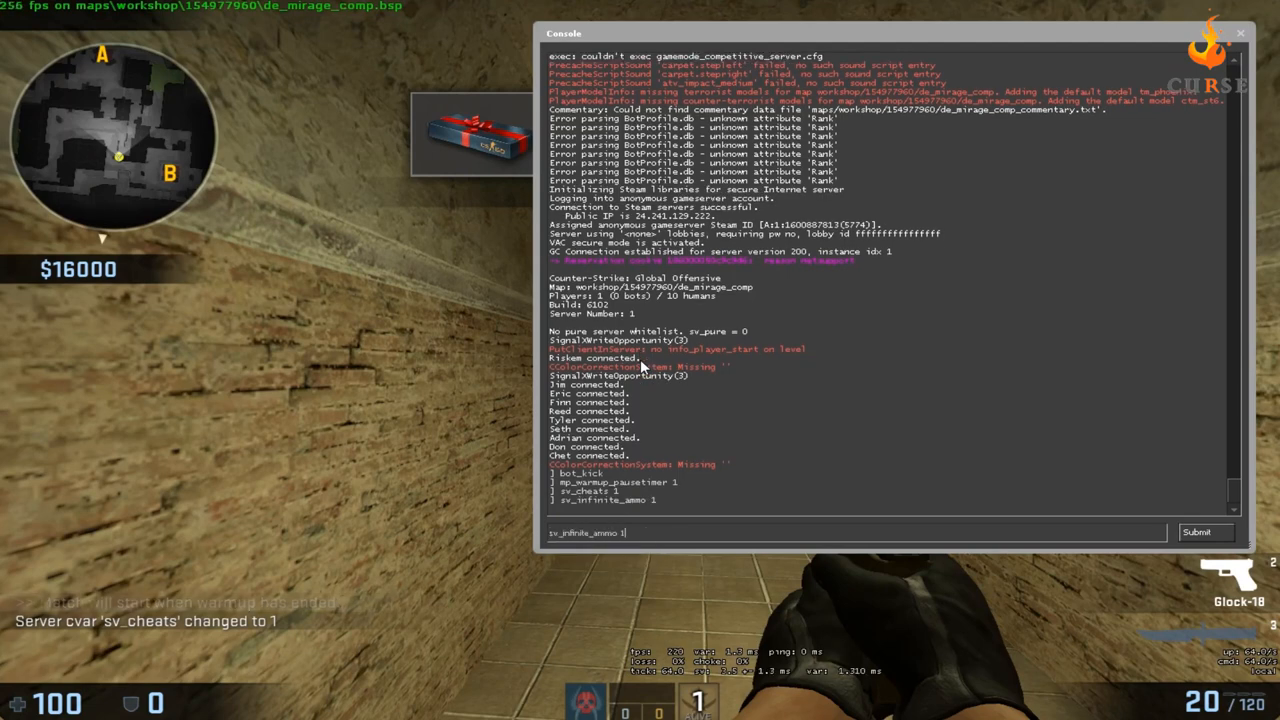
{"action": "type", "text": "sv_"}
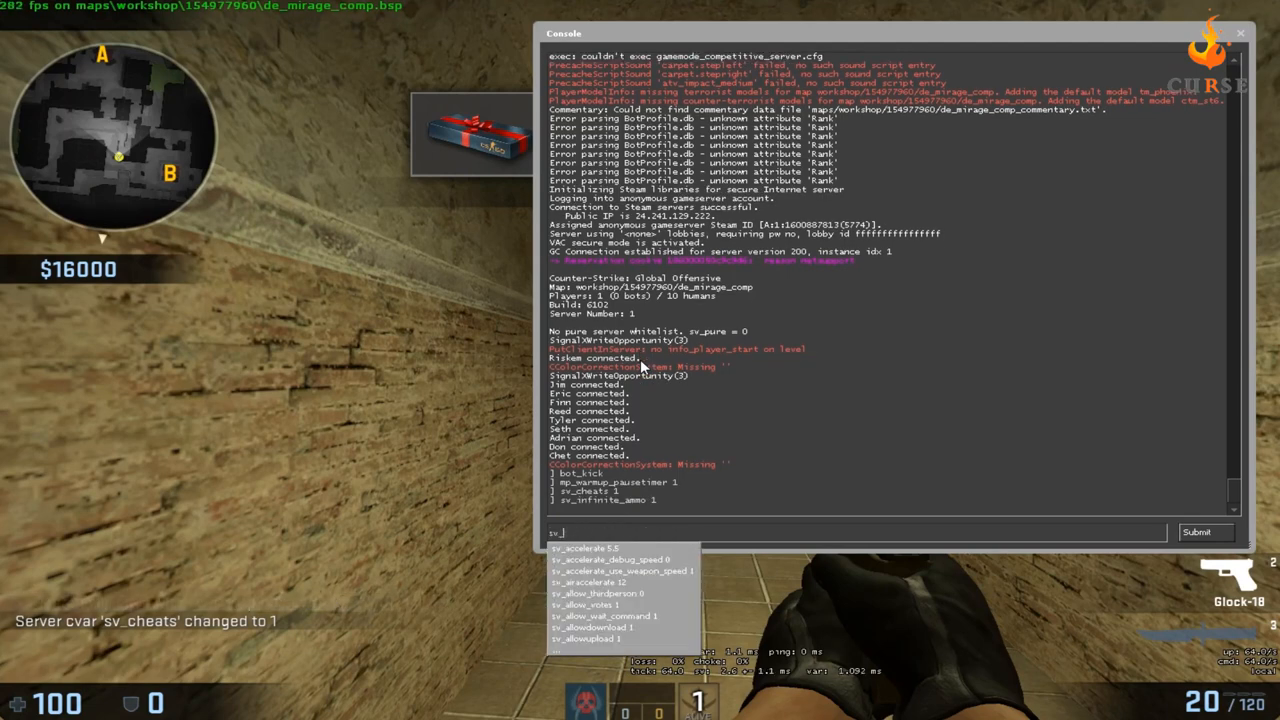
{"action": "type", "text": "give"}
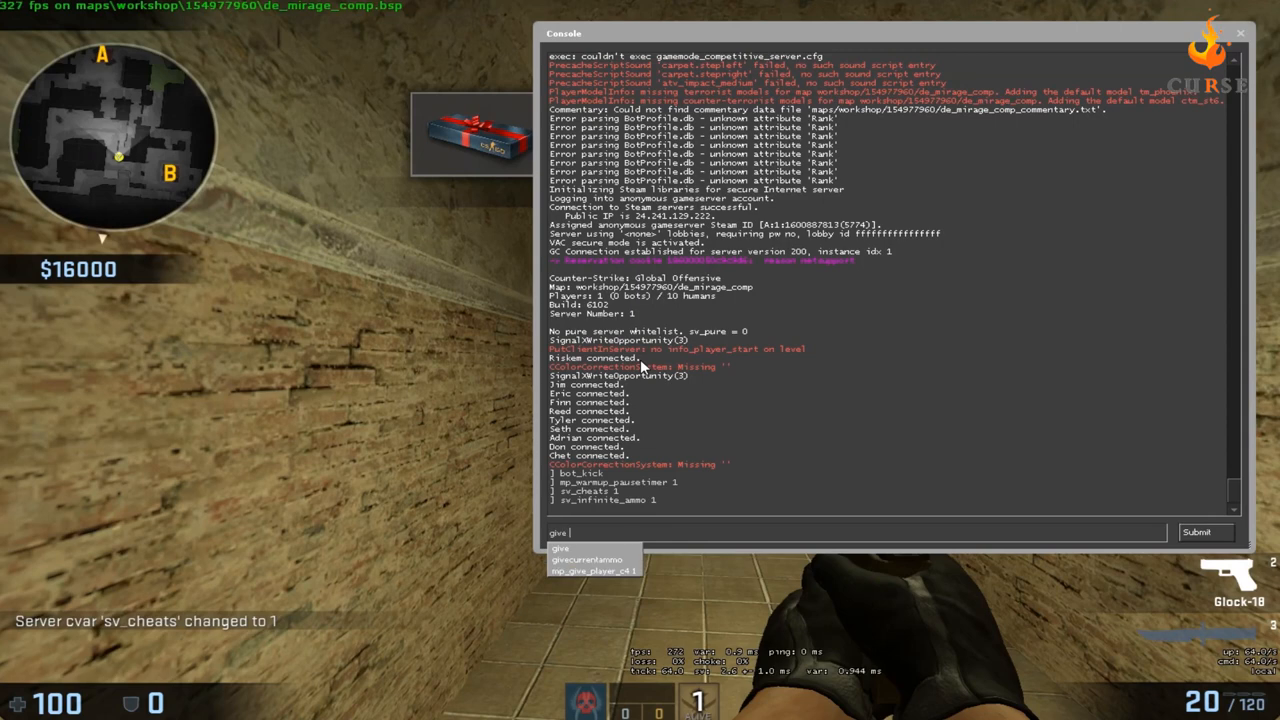
Give the player weapon_smokegrenade and begin a give weapon_flash command.
{"action": "type", "text": "weapon_smokegr"}
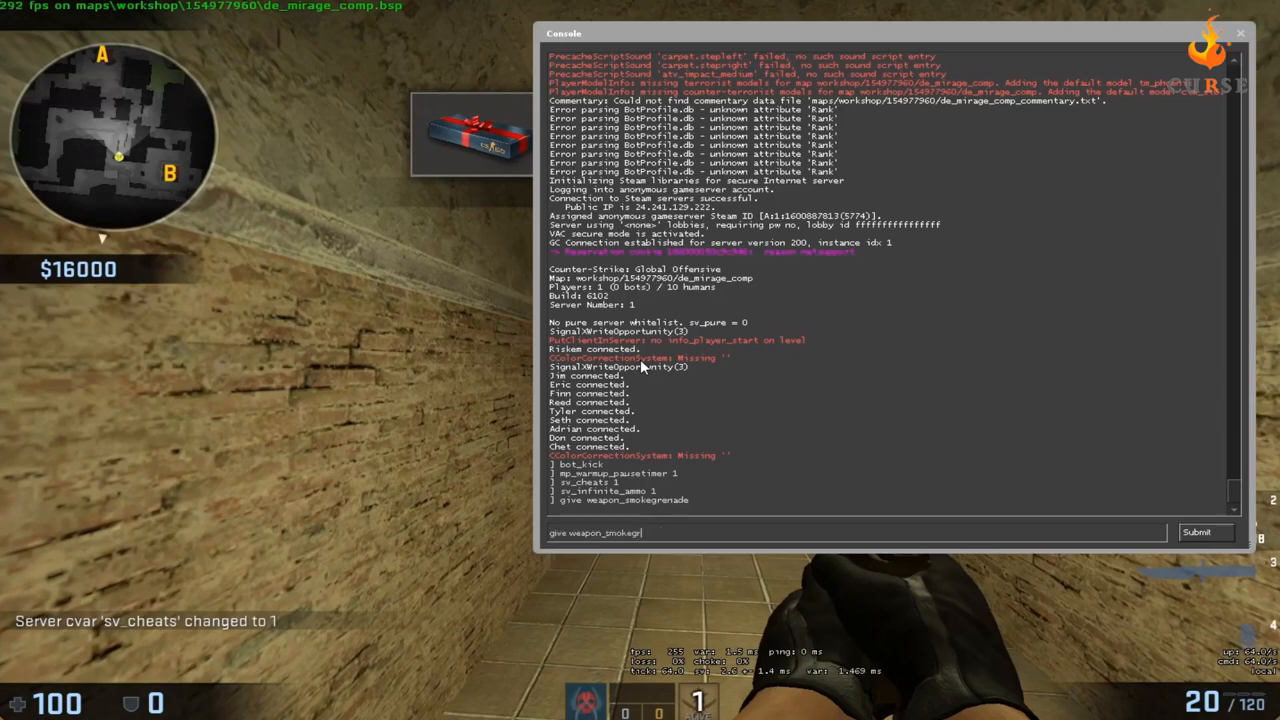
{"action": "type", "text": "give weapon_flash"}
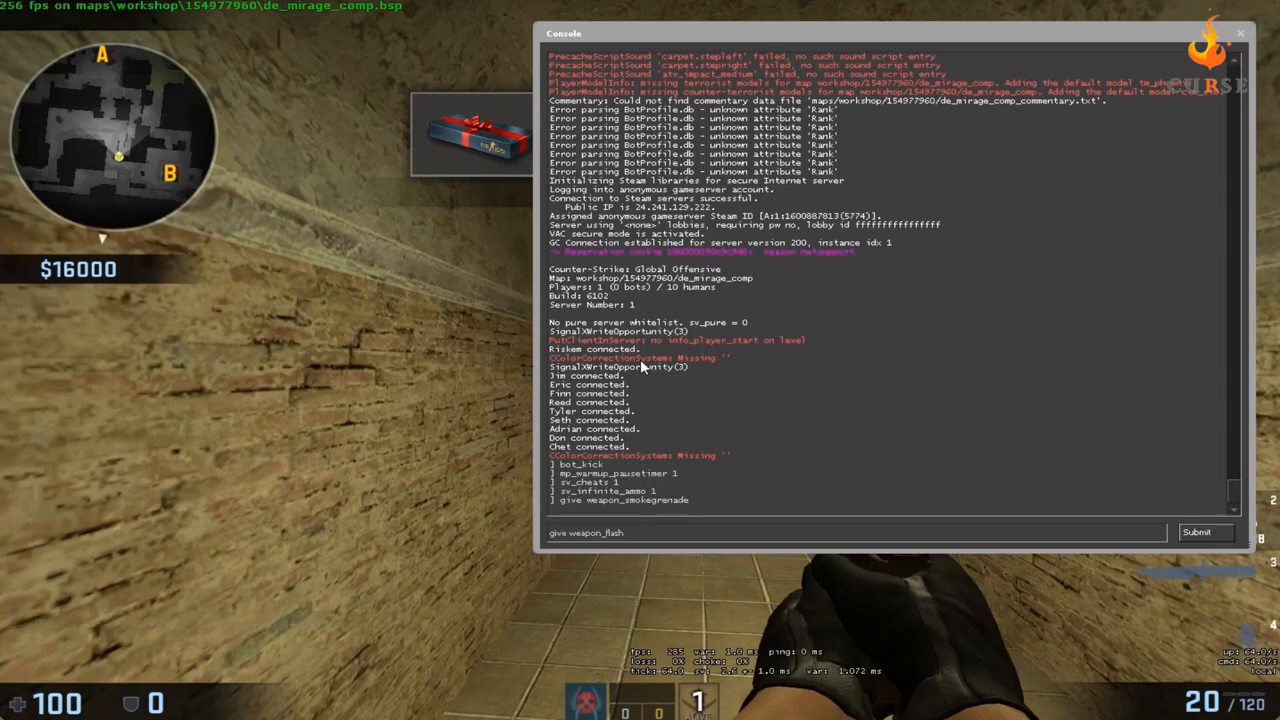